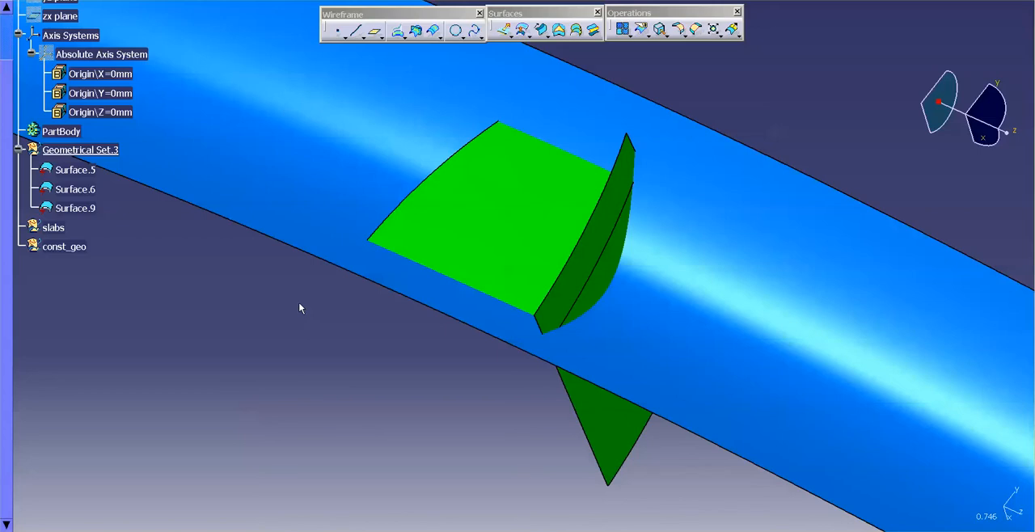
mouse_move(449, 359)
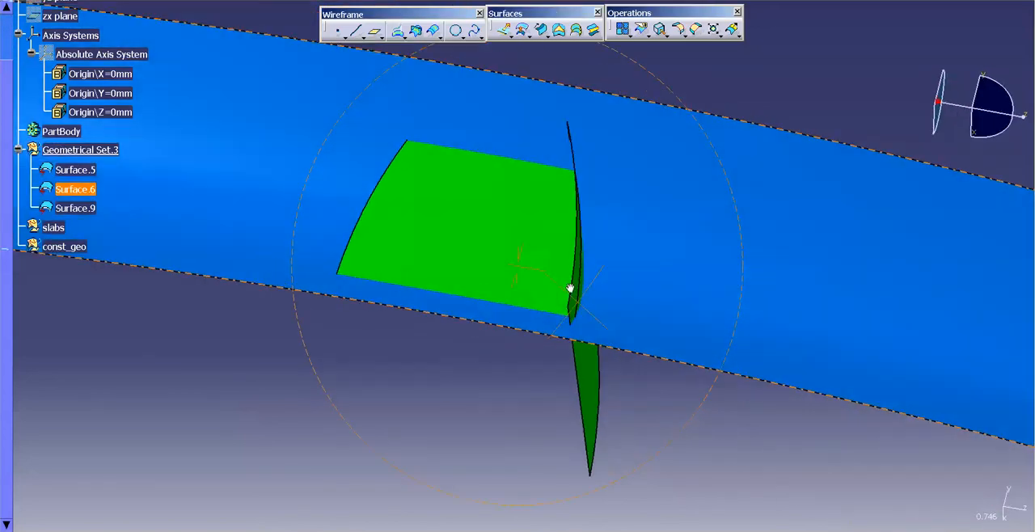
Step: Inspect the model and identify the vertical fin, blue band and flat green panel surfaces
drag(569, 288, 617, 260)
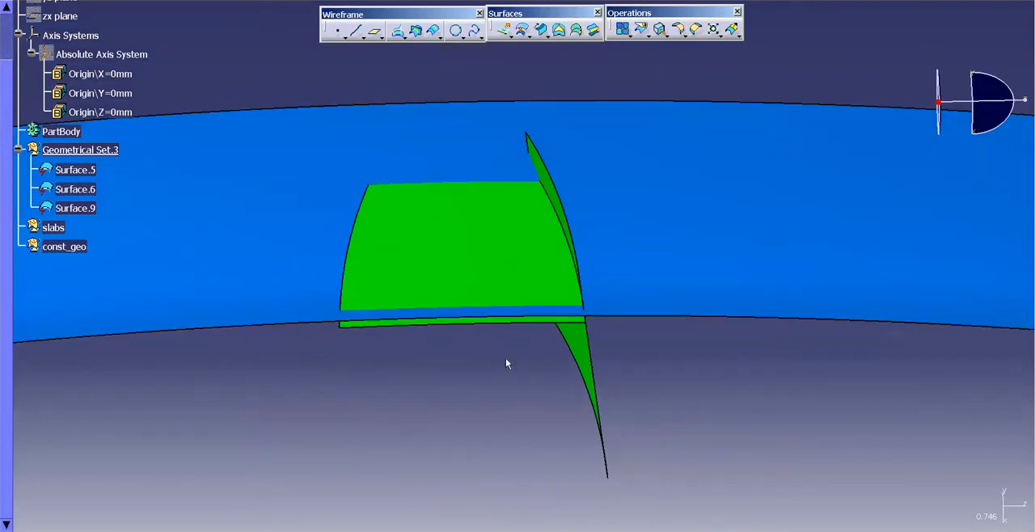
drag(508, 363, 485, 294)
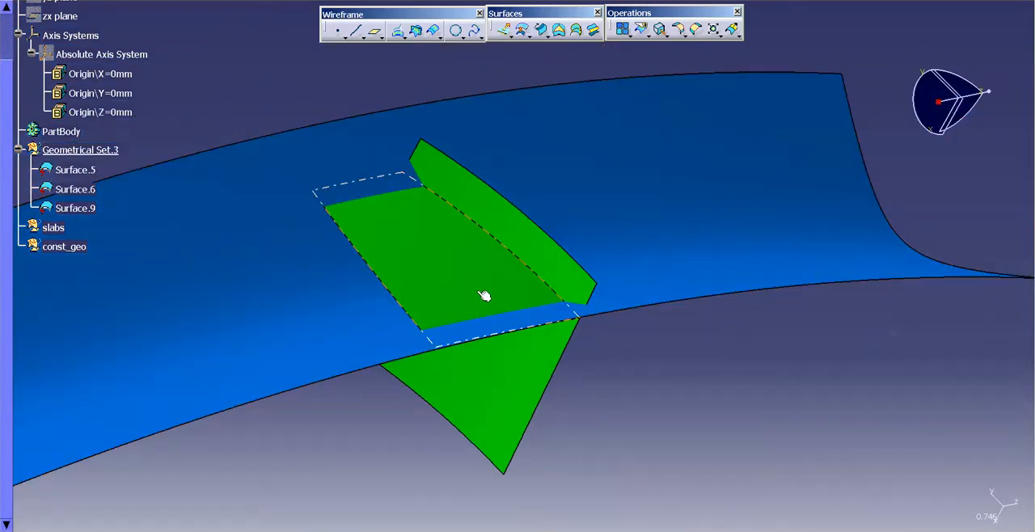
click(75, 207)
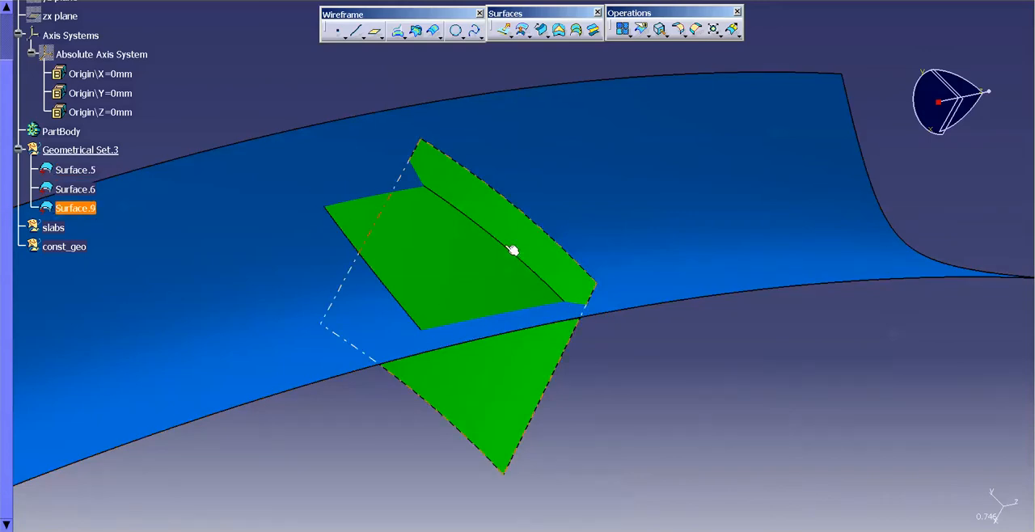
click(74, 187)
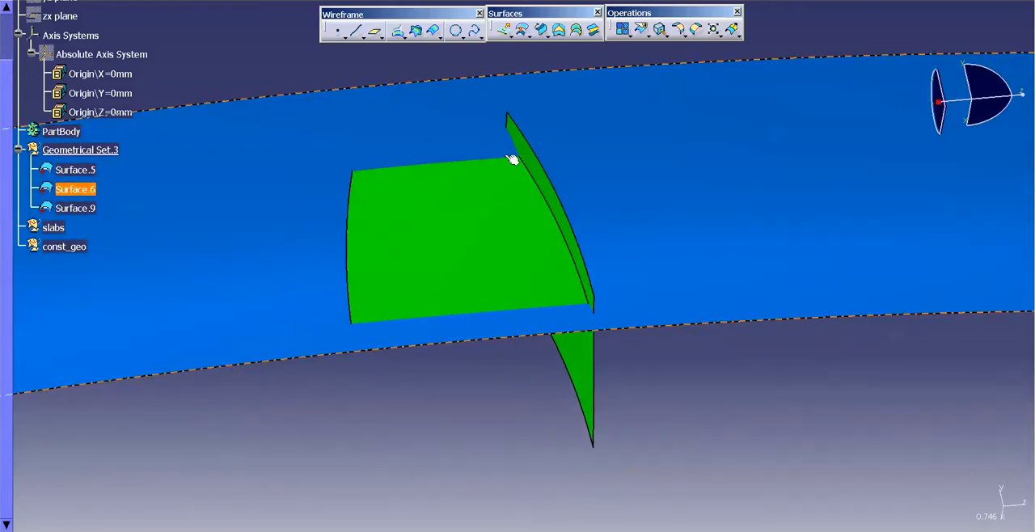
click(75, 170)
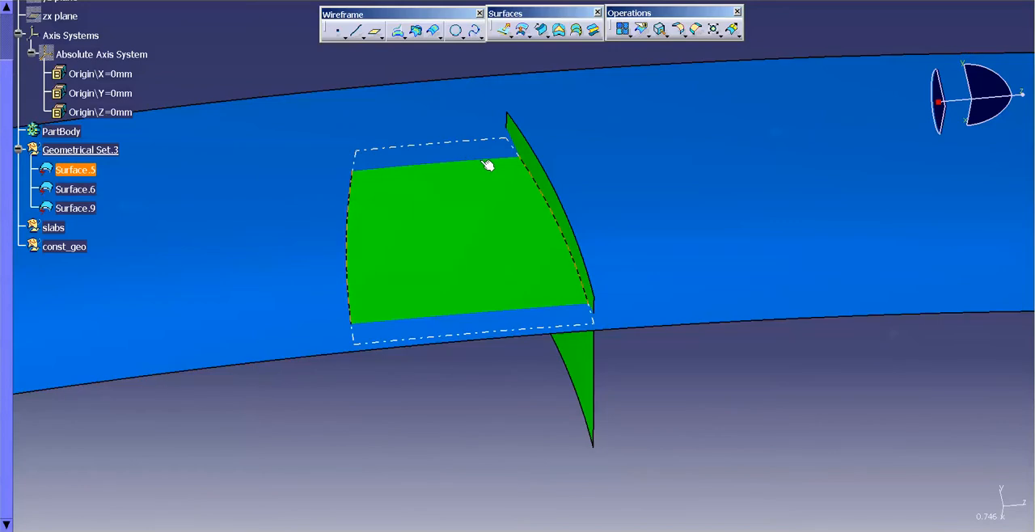
click(74, 187)
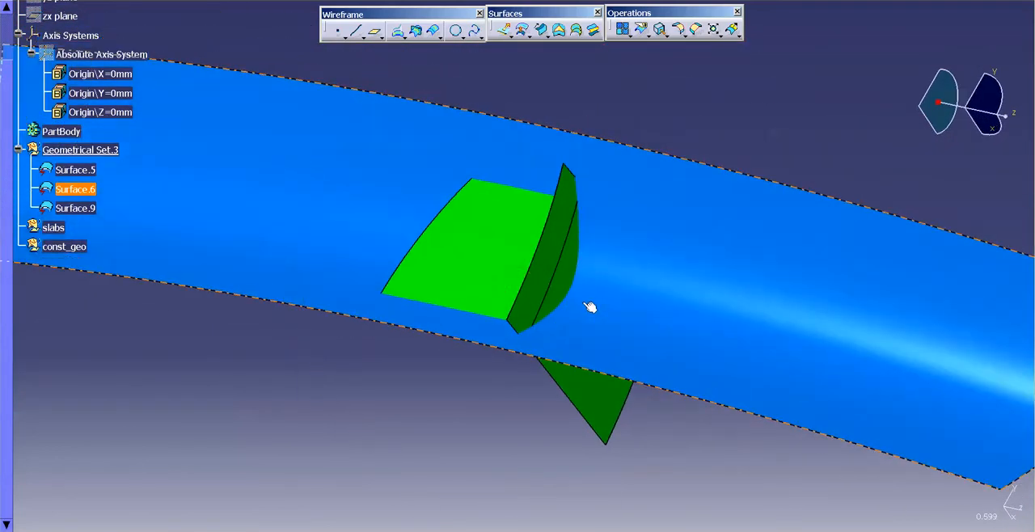
mouse_move(557, 336)
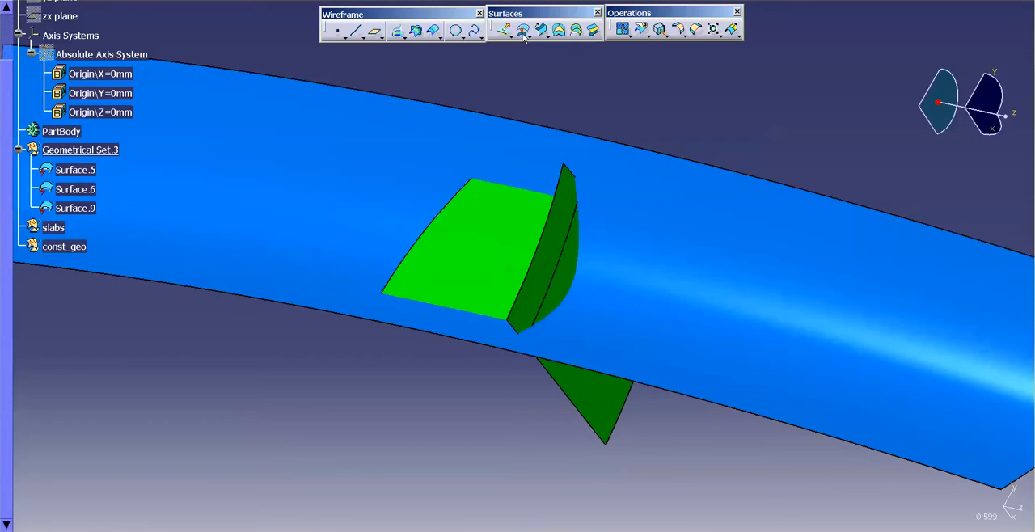
Step: Create 4 mm offset surfaces from the fin (Surface.9) and the flat panel (Surface.5)
click(504, 29)
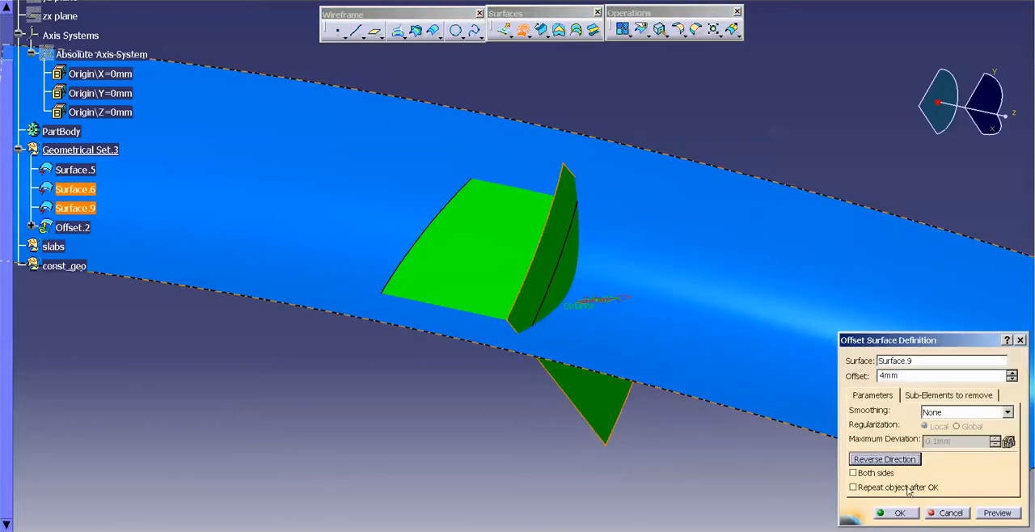
click(899, 512)
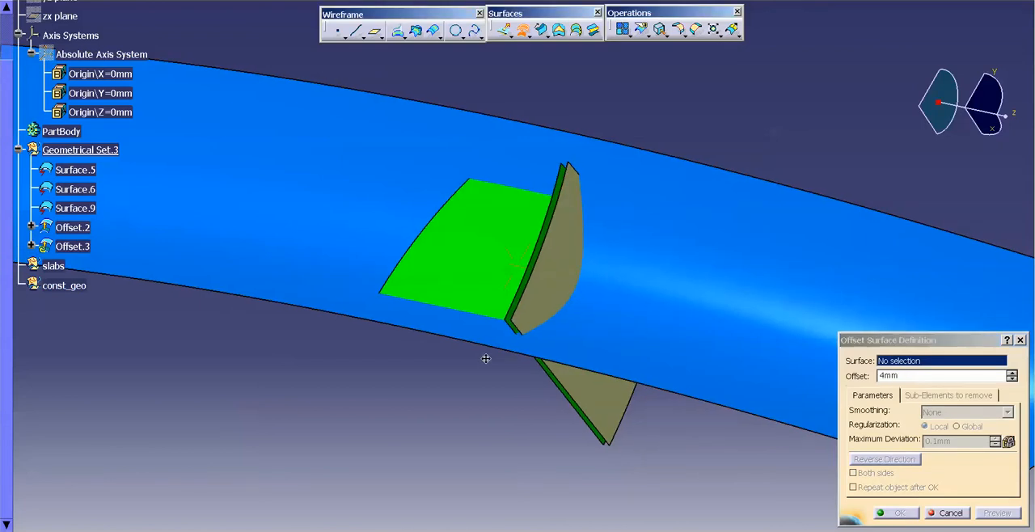
drag(486, 359, 534, 439)
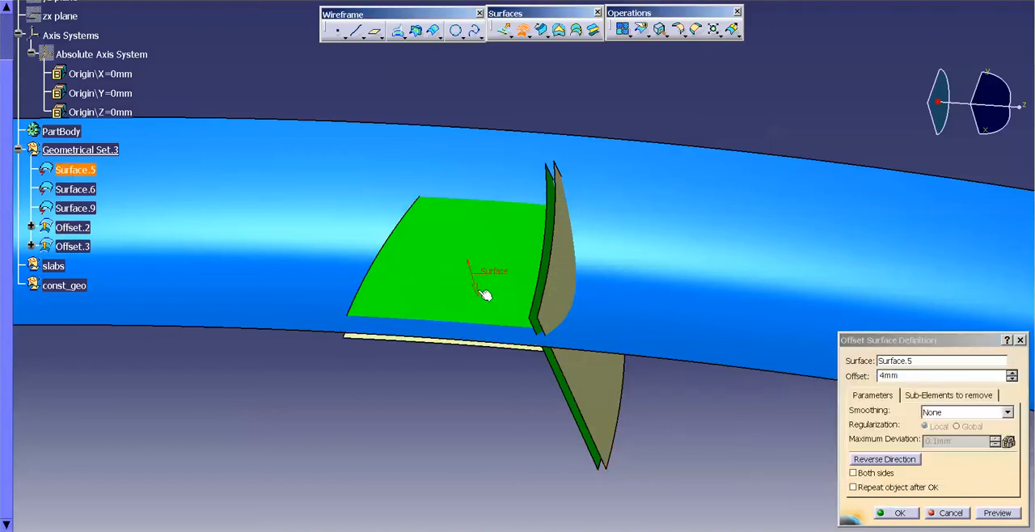
click(998, 512)
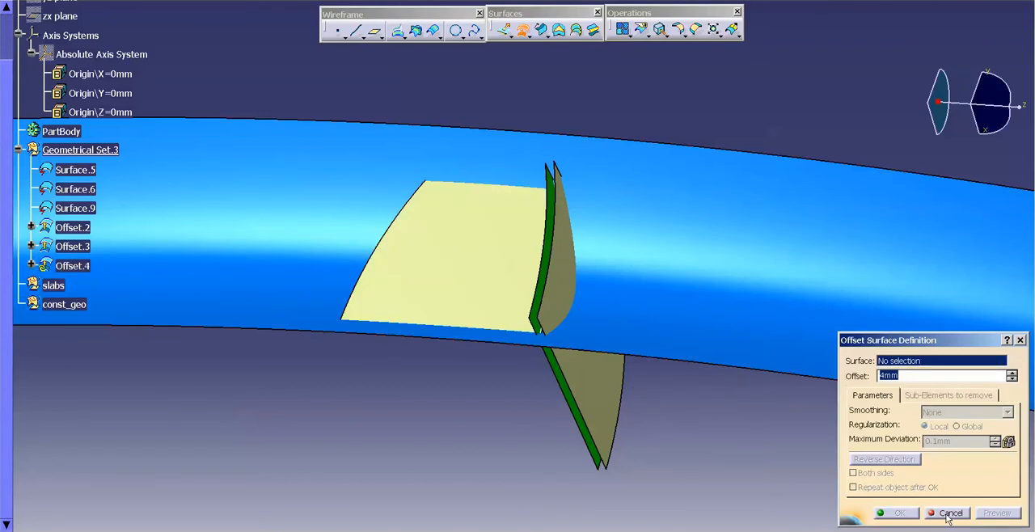
click(950, 513)
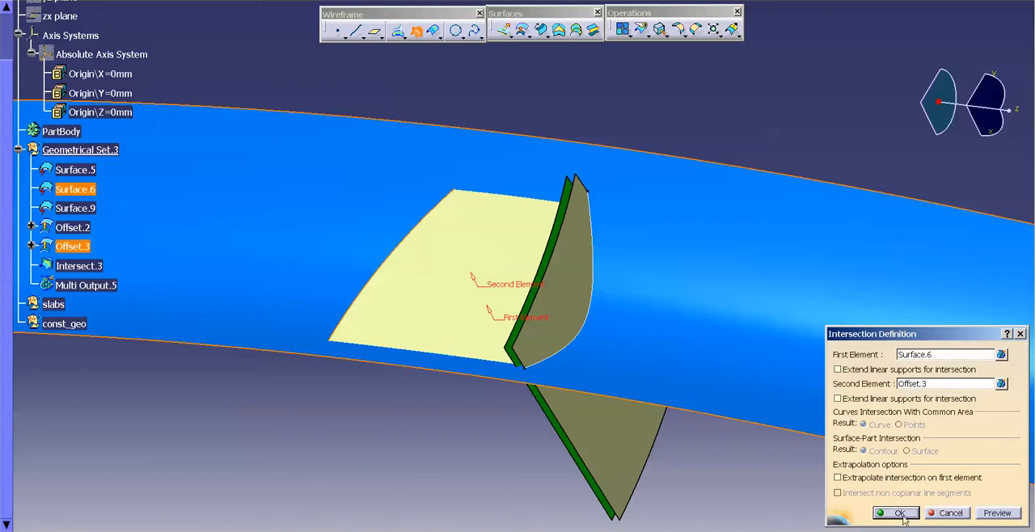
Step: Intersect Surface.6 with Offset.3, keeping one sub-element of the two-piece result as an extract
click(898, 513)
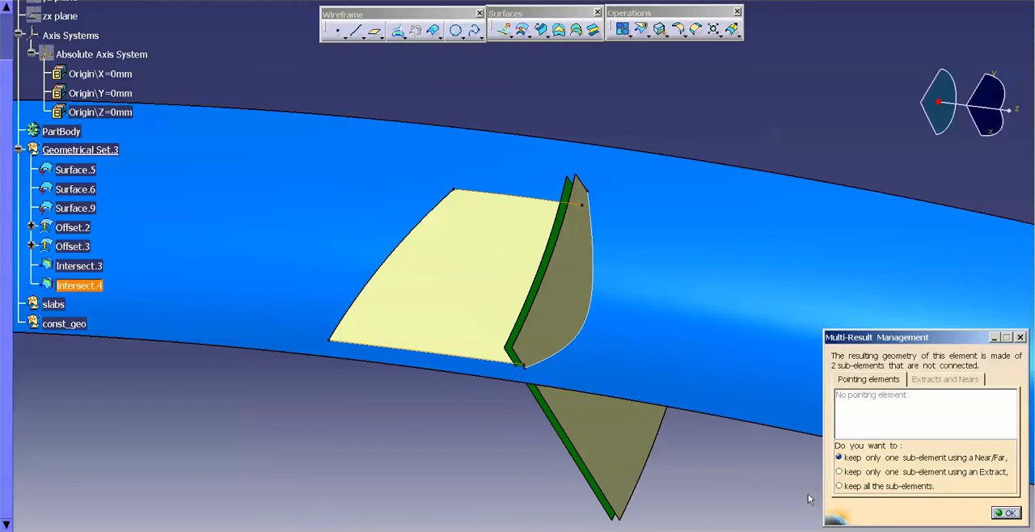
mouse_move(482, 343)
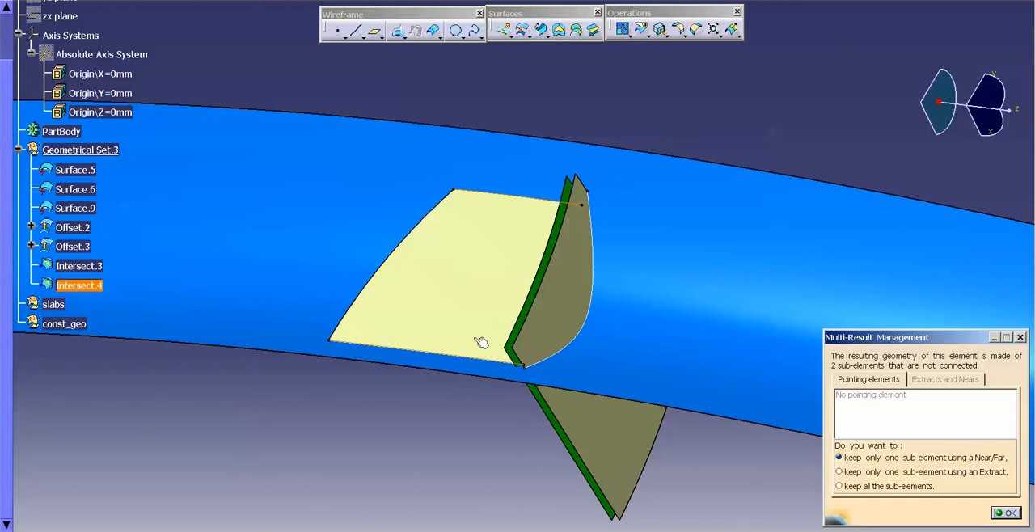
mouse_move(485, 200)
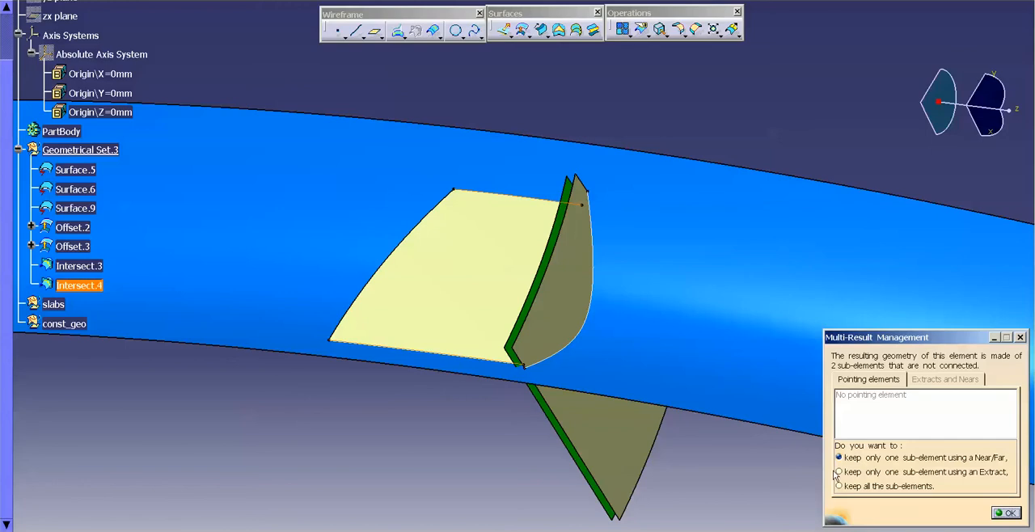
click(837, 472)
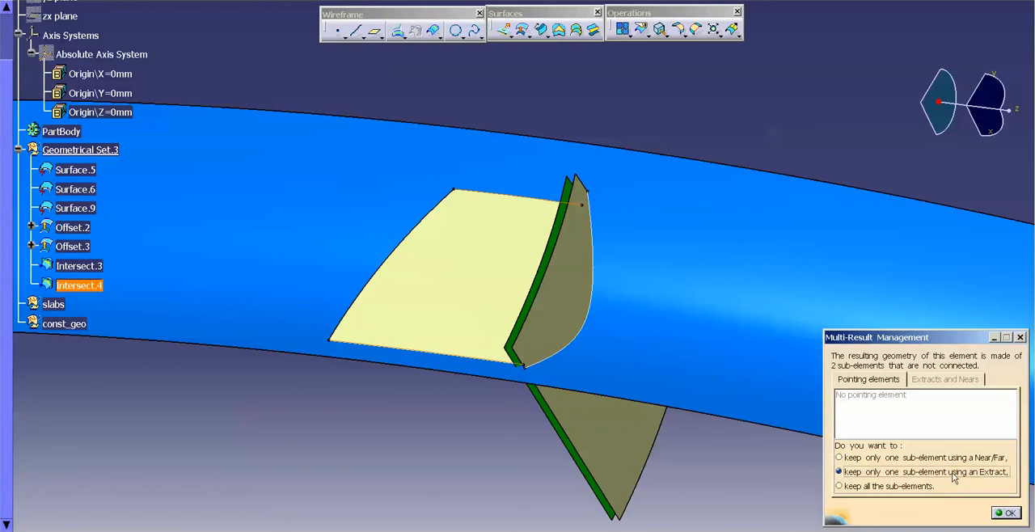
click(1006, 512)
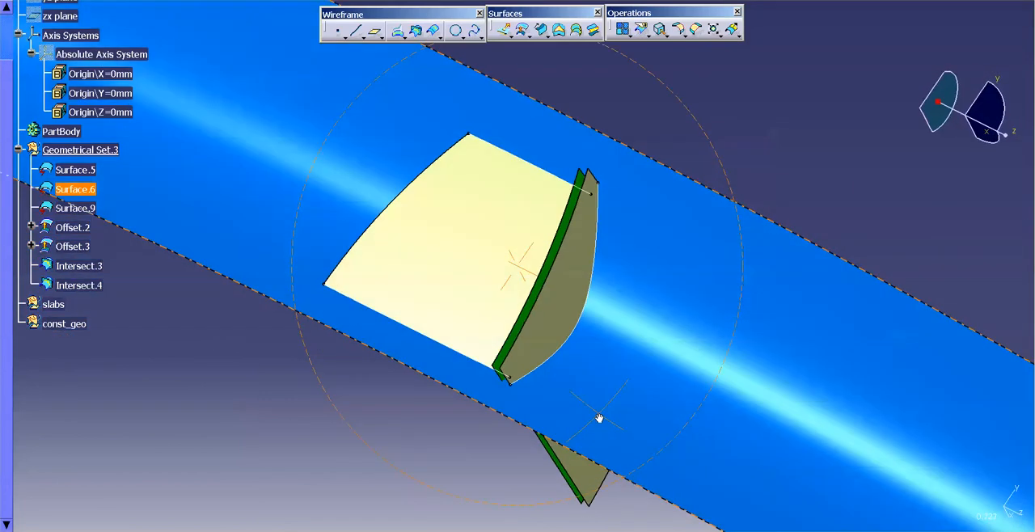
Step: Complete the extracts so Extract.4 and Extract.5 are added, then bring up actions on Intersect.4
click(660, 29)
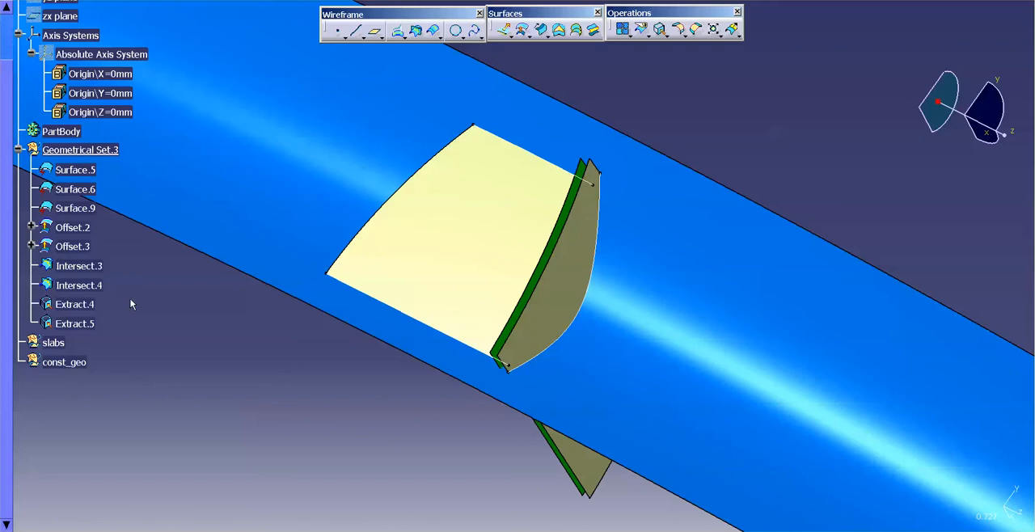
click(77, 285)
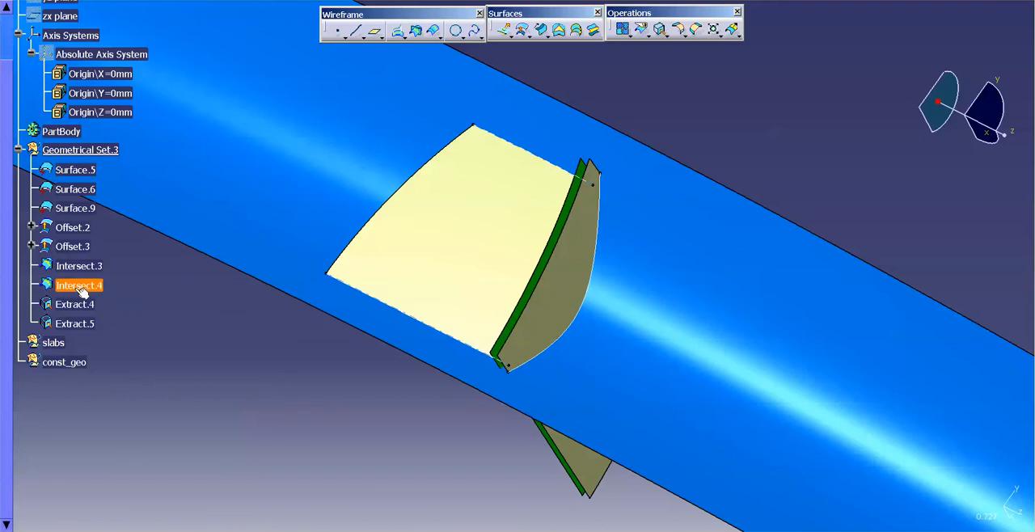
right_click(79, 285)
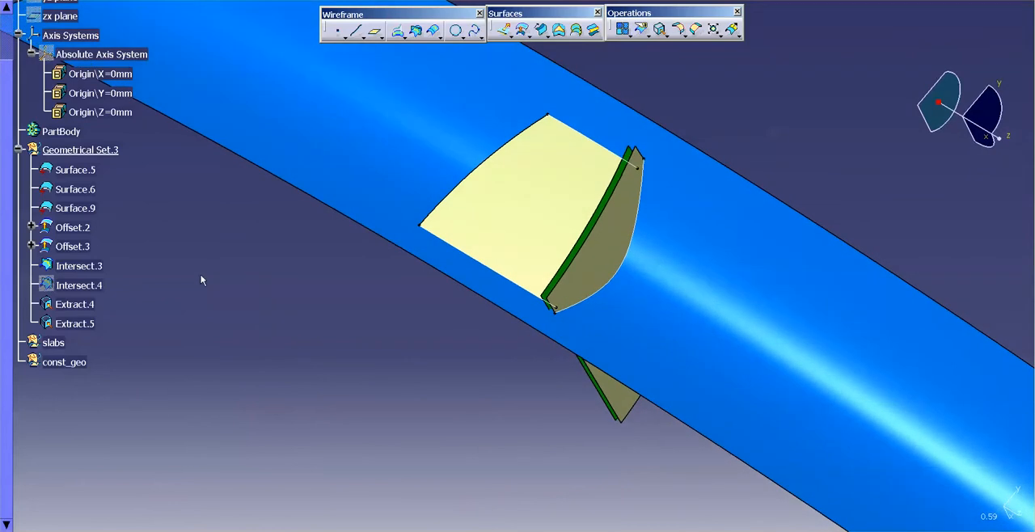
Step: Cut the offsets, intersections and extracts and move them into the const_geo set
click(75, 324)
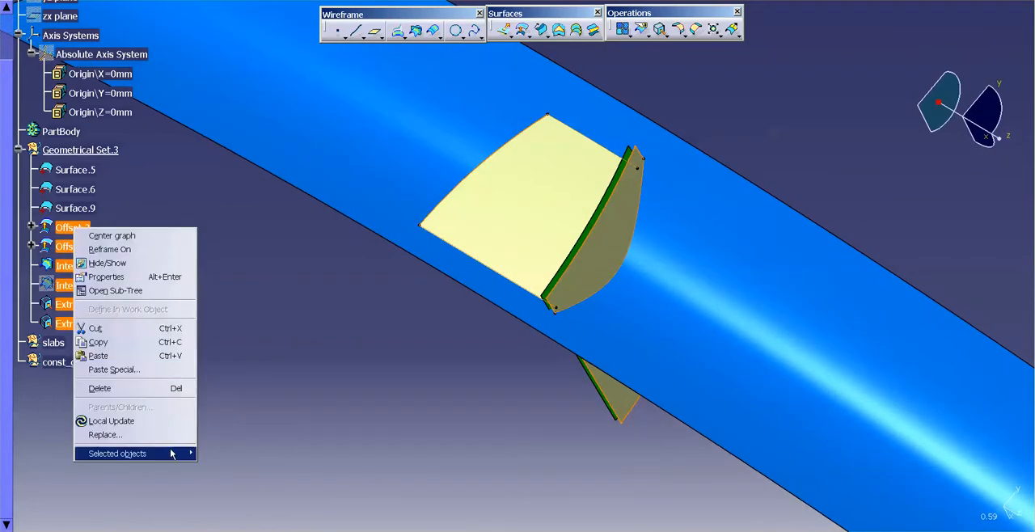
click(116, 452)
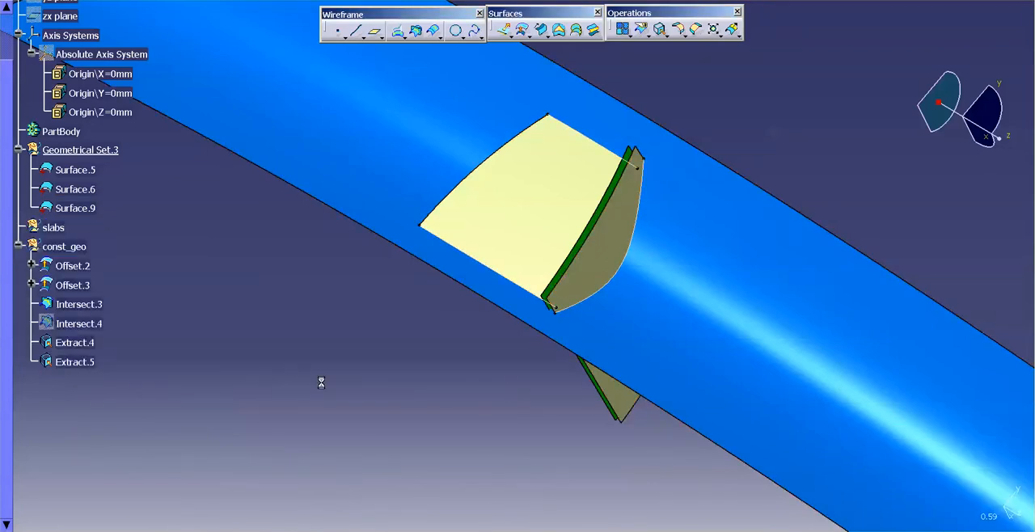
click(74, 187)
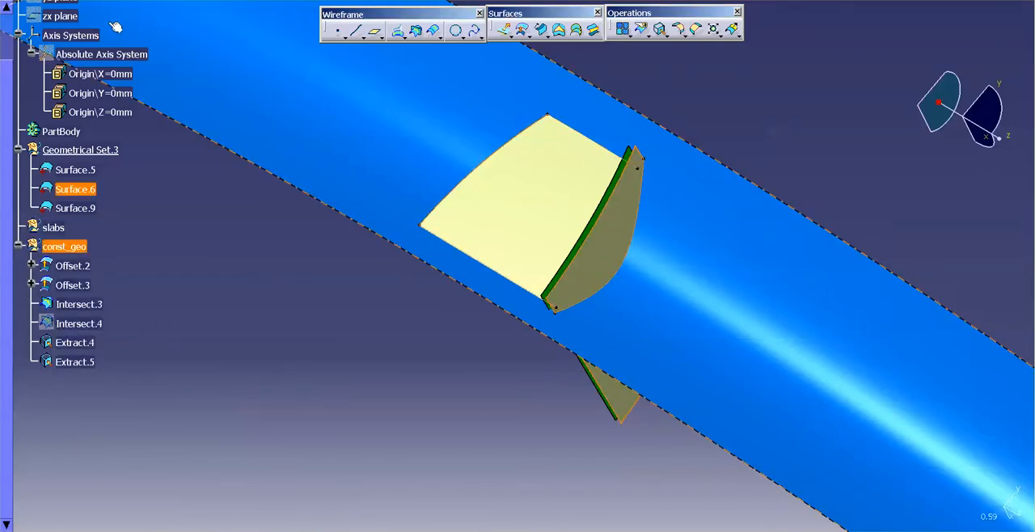
right_click(65, 246)
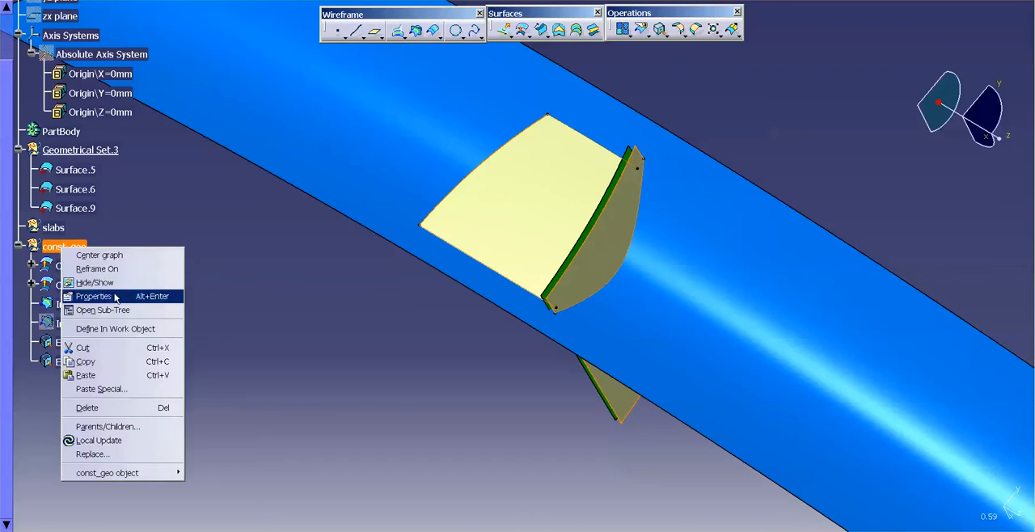
Step: Set const_geo curve graphic properties to cyan colour with 0.7 mm line thickness
click(94, 296)
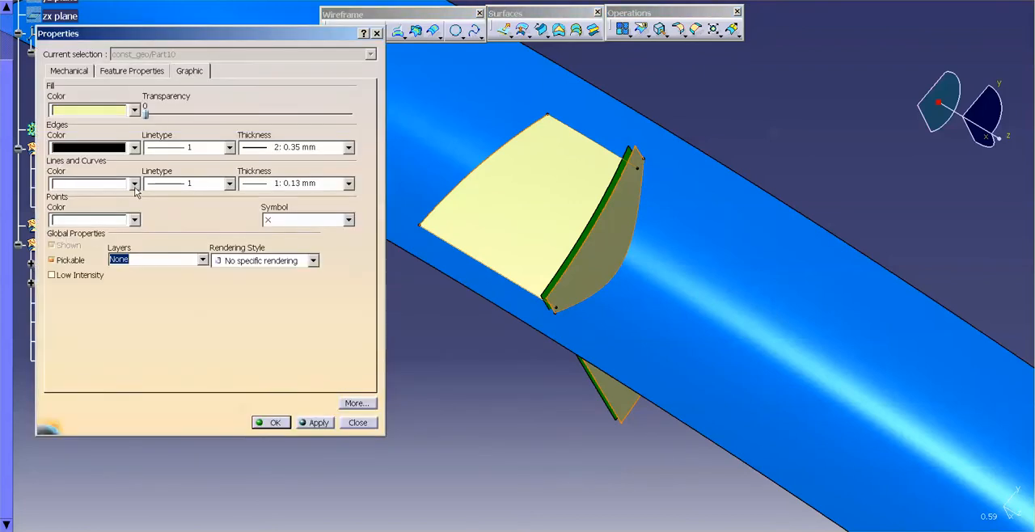
click(136, 184)
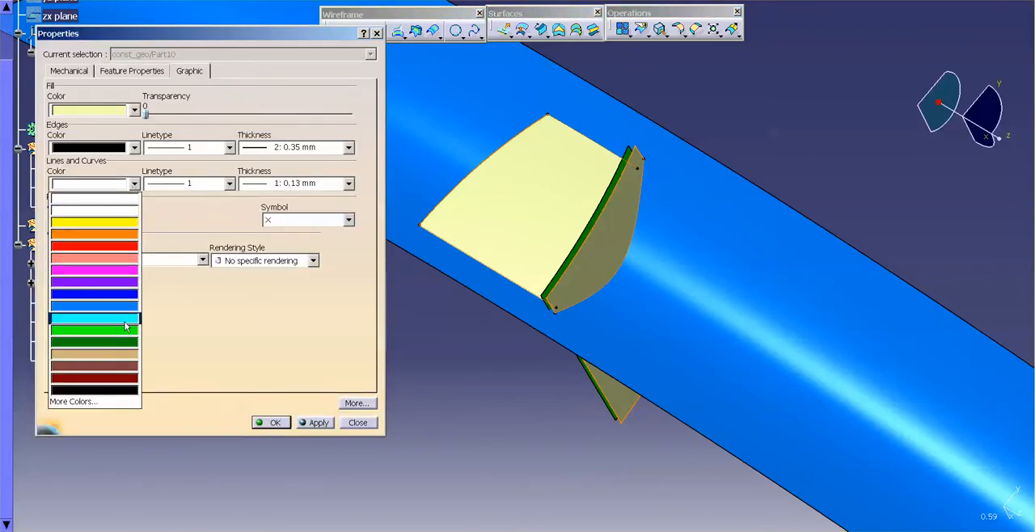
mouse_move(126, 311)
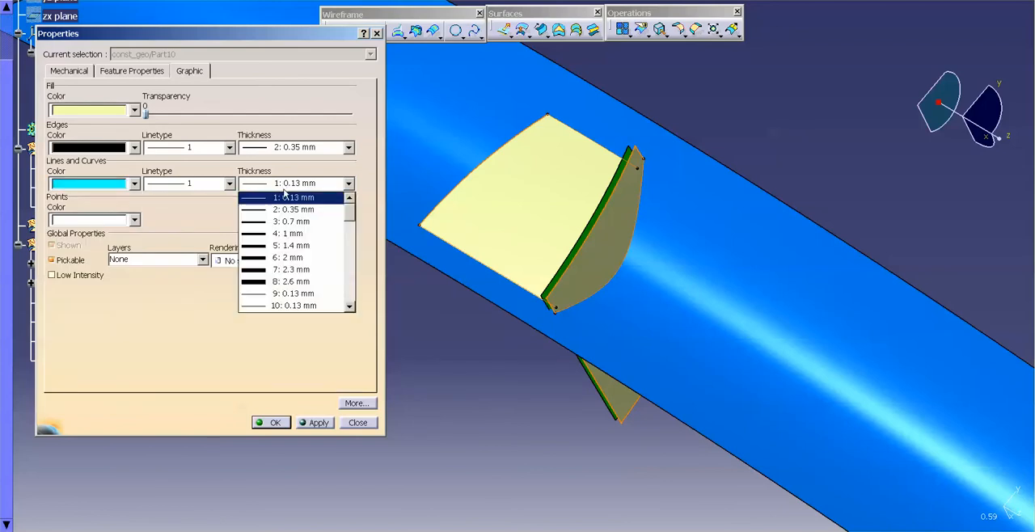
click(291, 220)
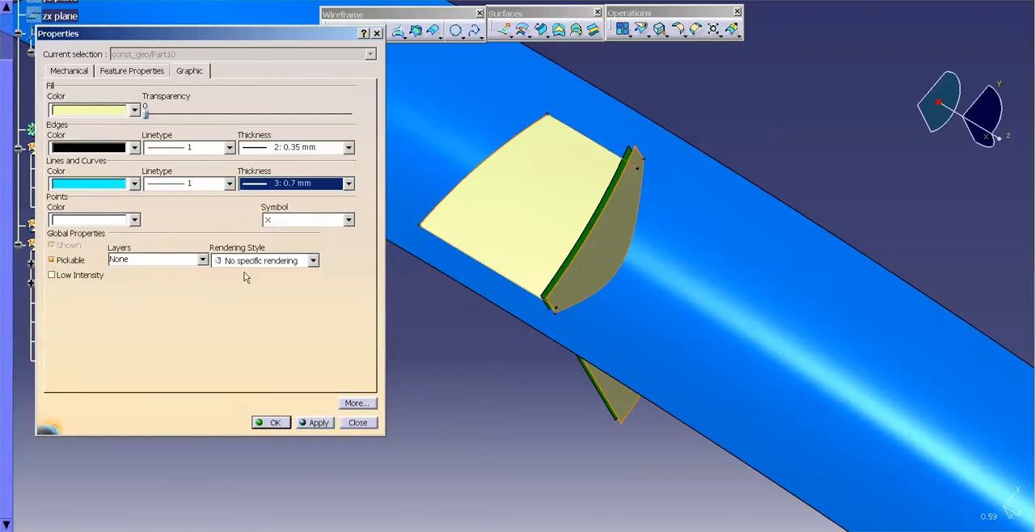
click(357, 422)
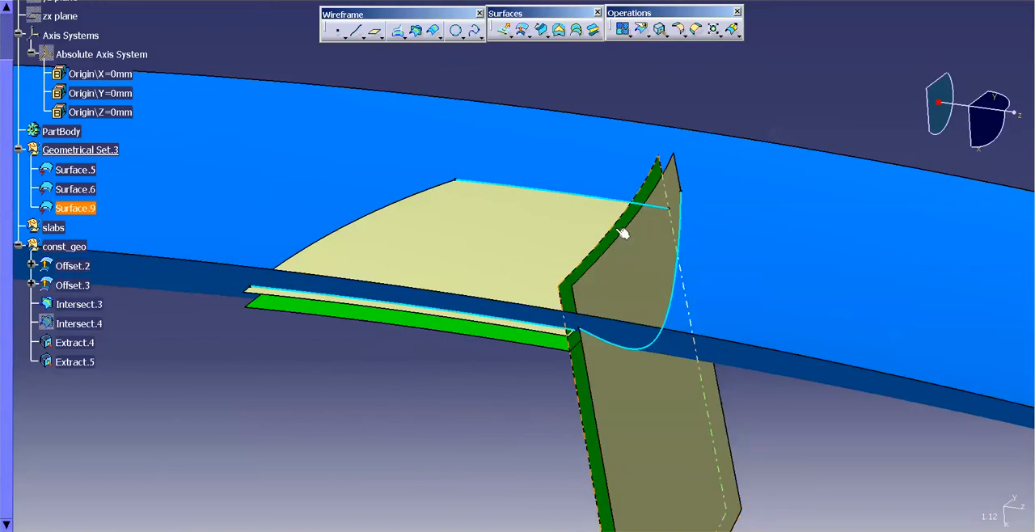
click(532, 404)
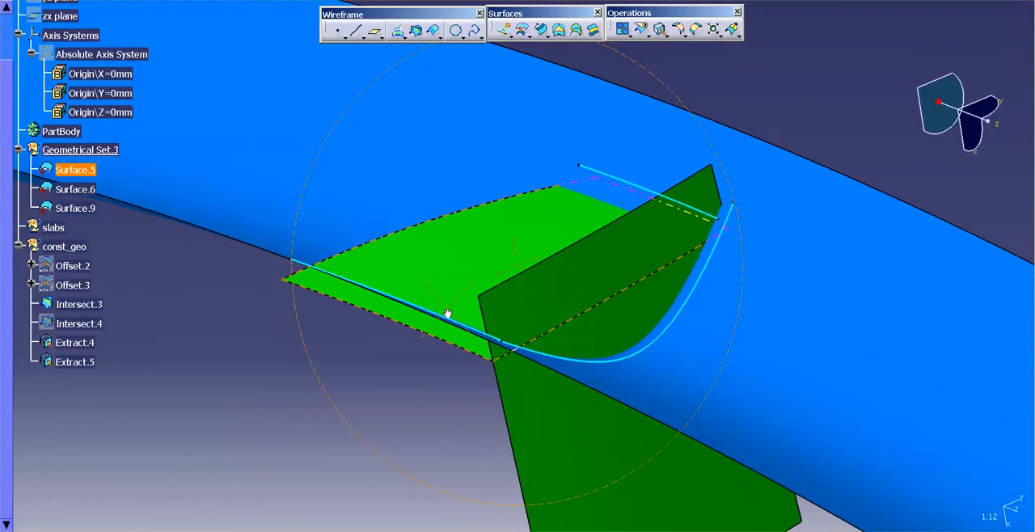
drag(447, 313, 427, 353)
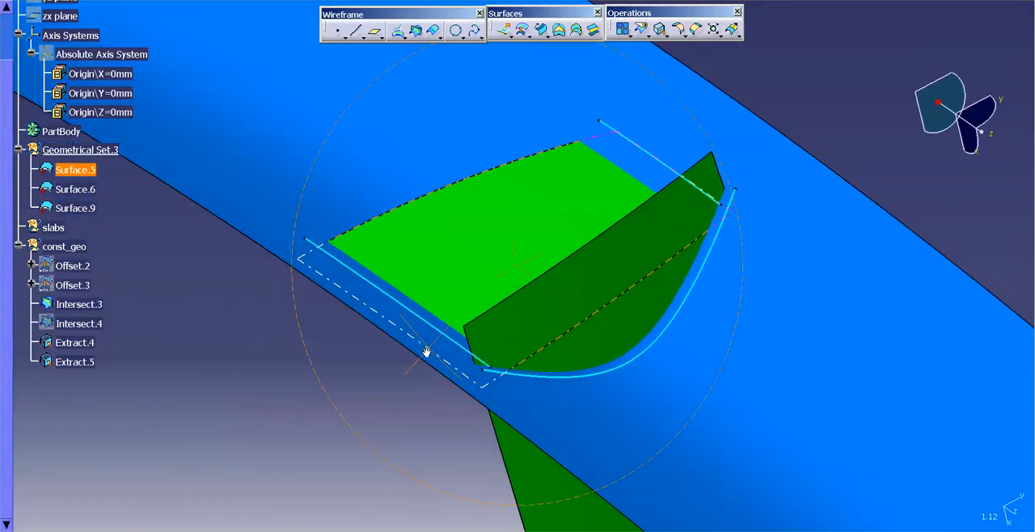
click(74, 207)
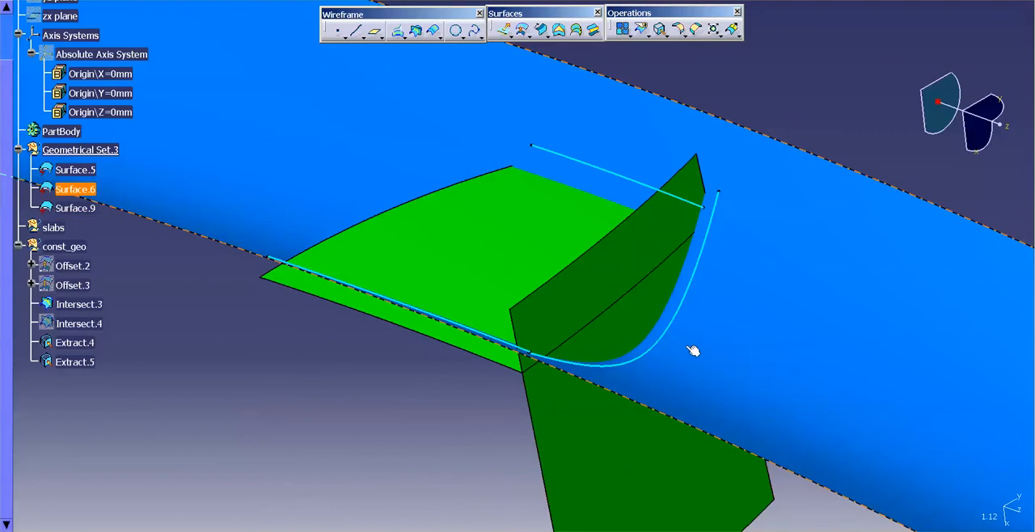
click(74, 207)
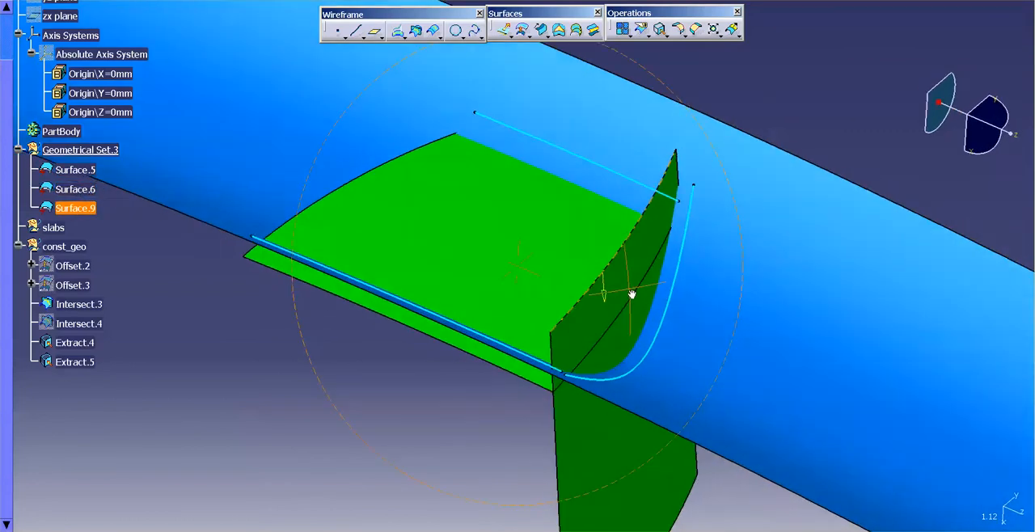
click(75, 187)
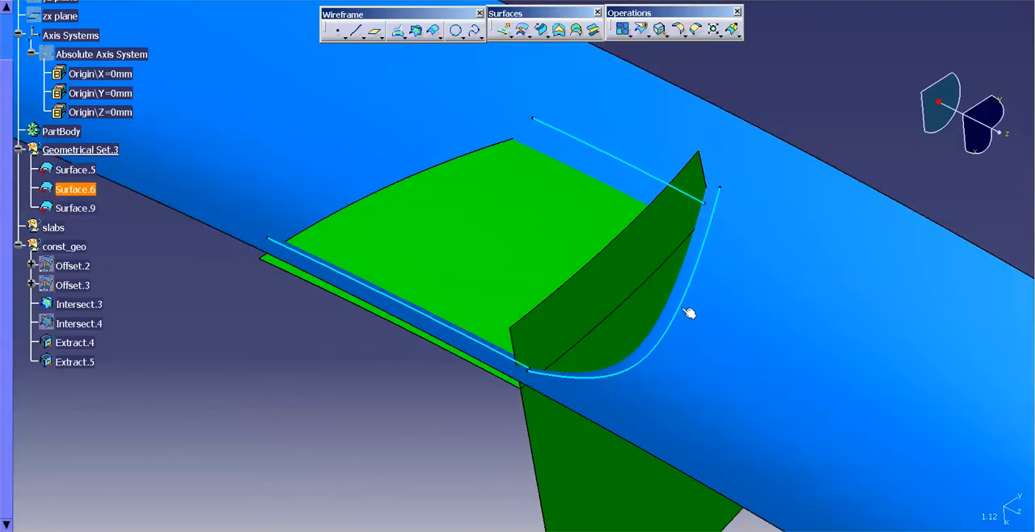
drag(687, 315, 682, 365)
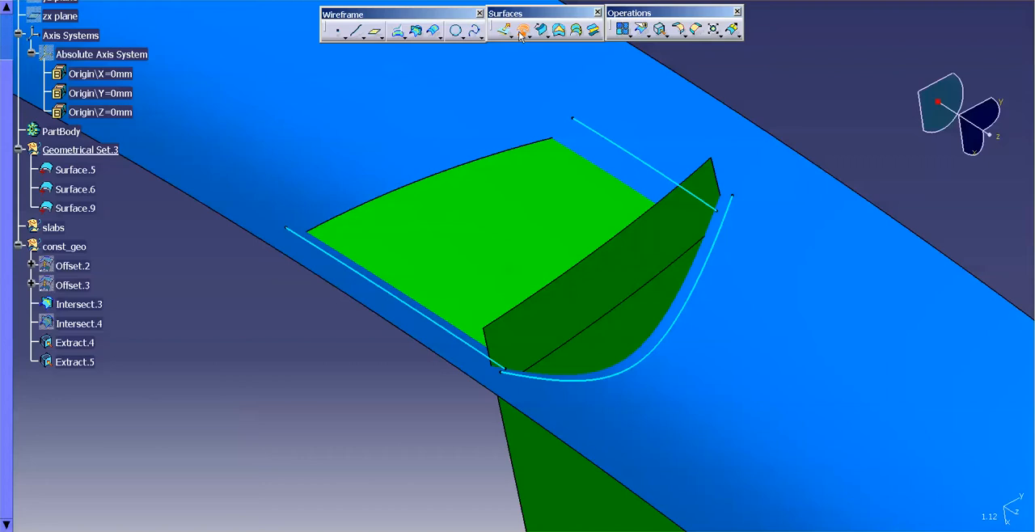
Step: Offset Surface.6 to create Offset.4 and hide the new offset surface
click(524, 29)
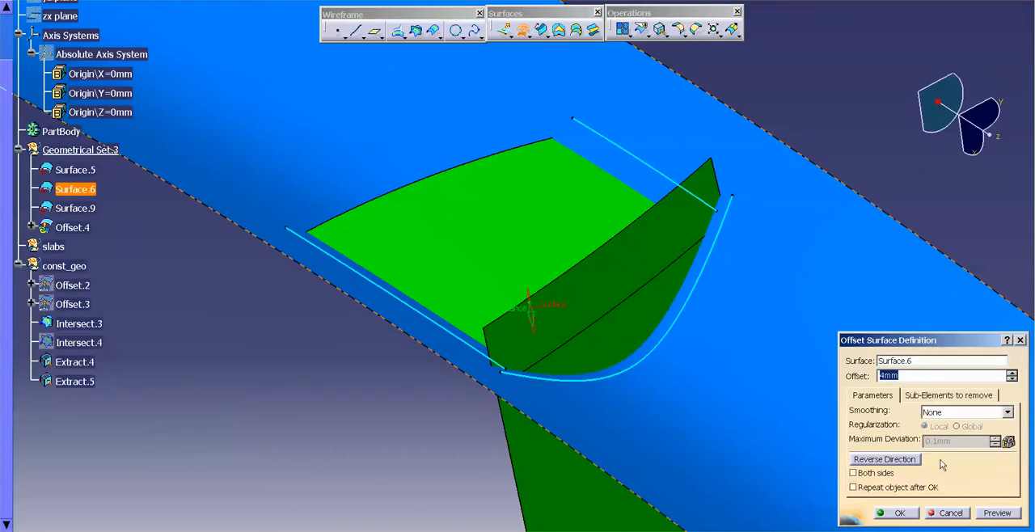
right_click(63, 246)
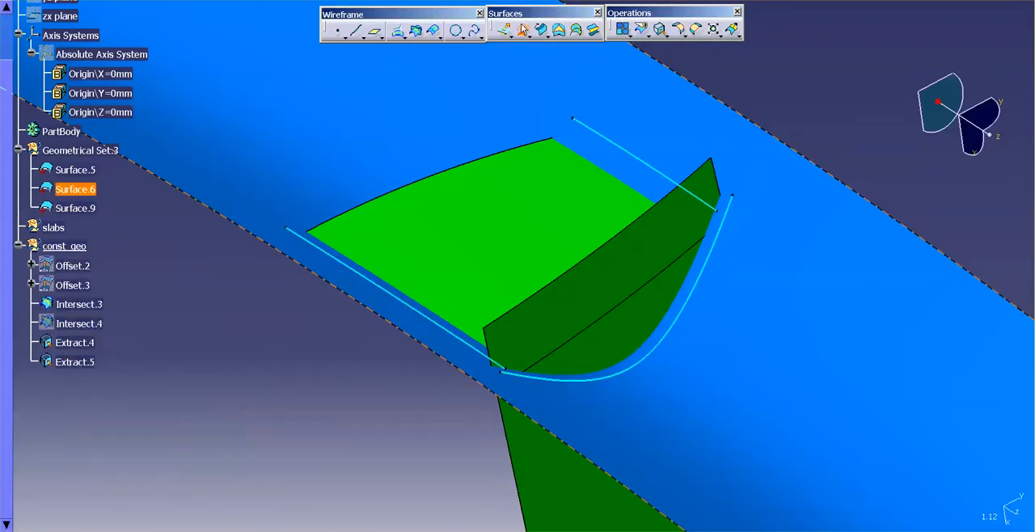
click(501, 29)
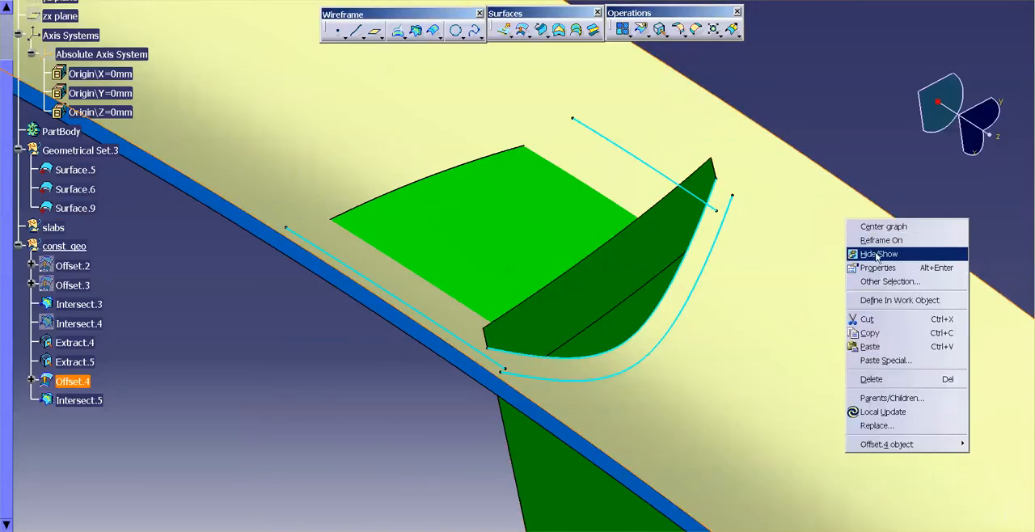
click(880, 252)
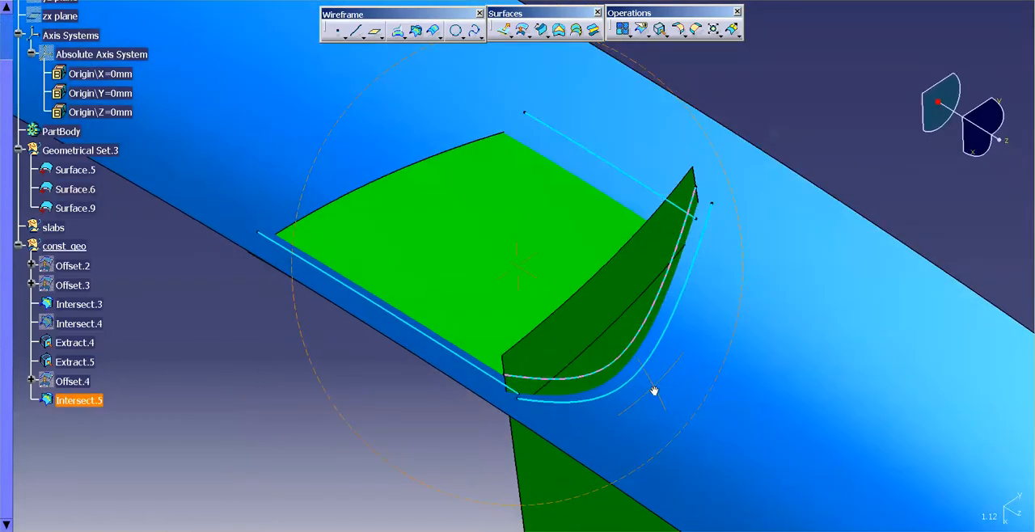
click(74, 170)
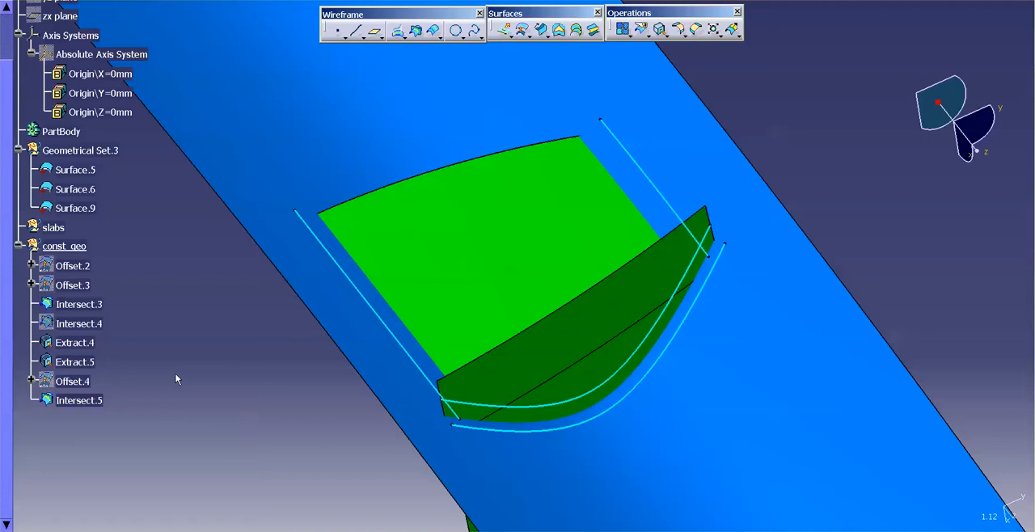
Step: Intersect Offset.4 with Surface.5, keeping all curve pieces, and extract them as Extract.6 and Extract.7
click(71, 380)
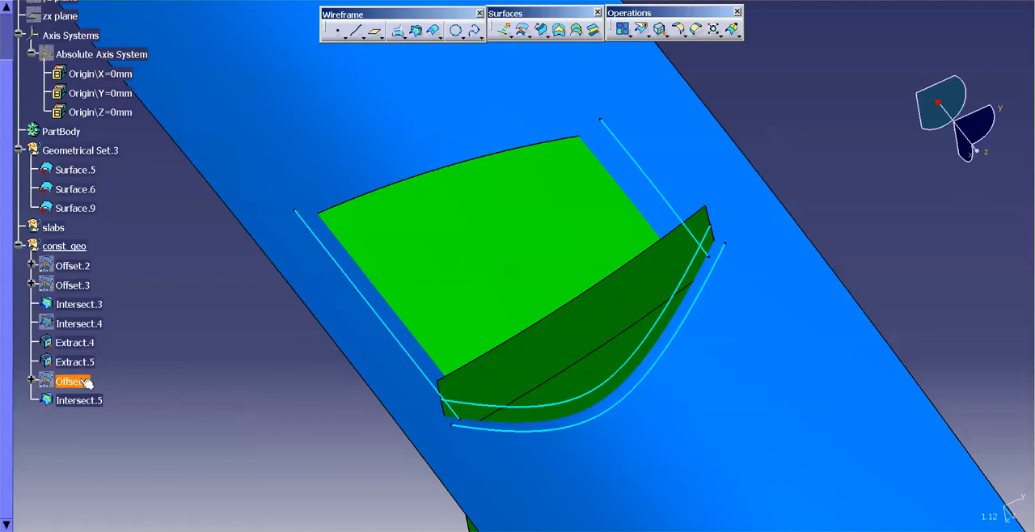
click(74, 188)
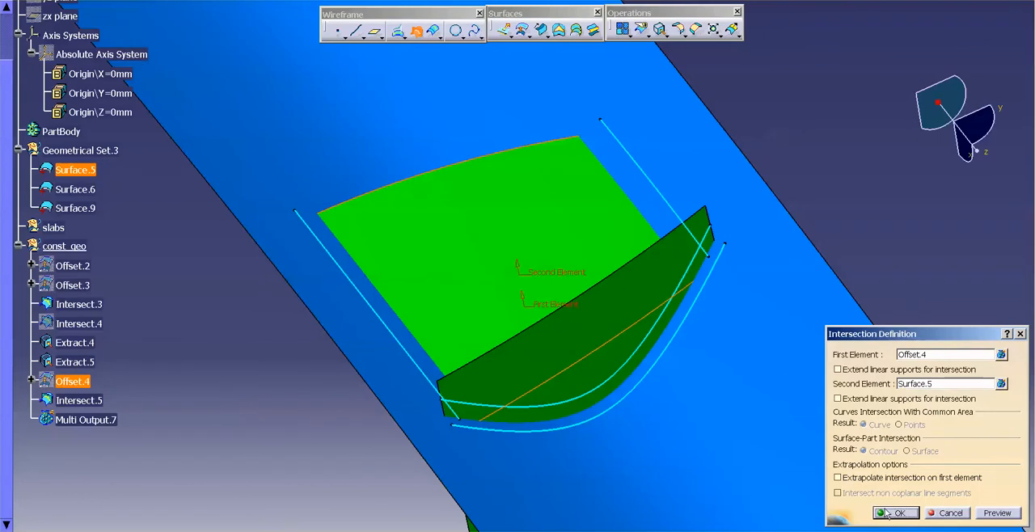
click(896, 513)
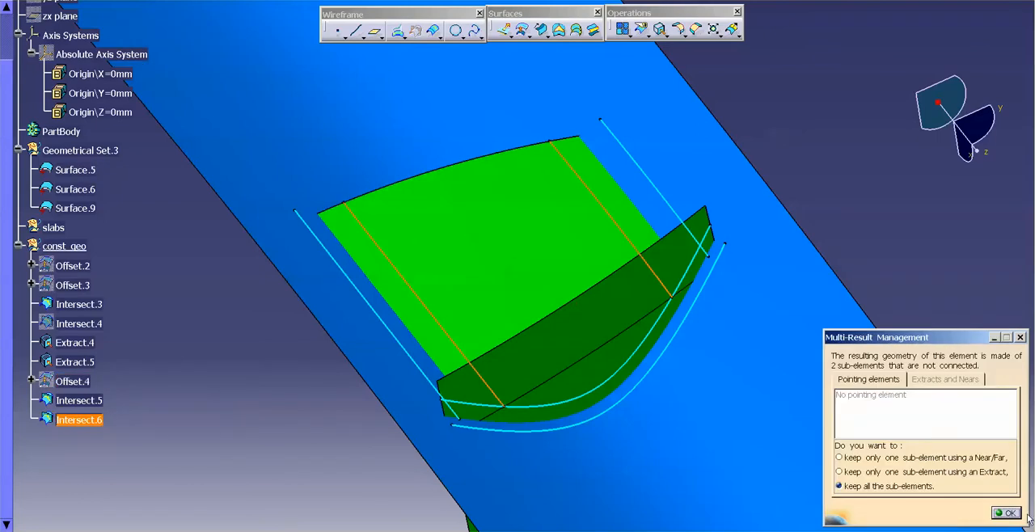
click(1006, 513)
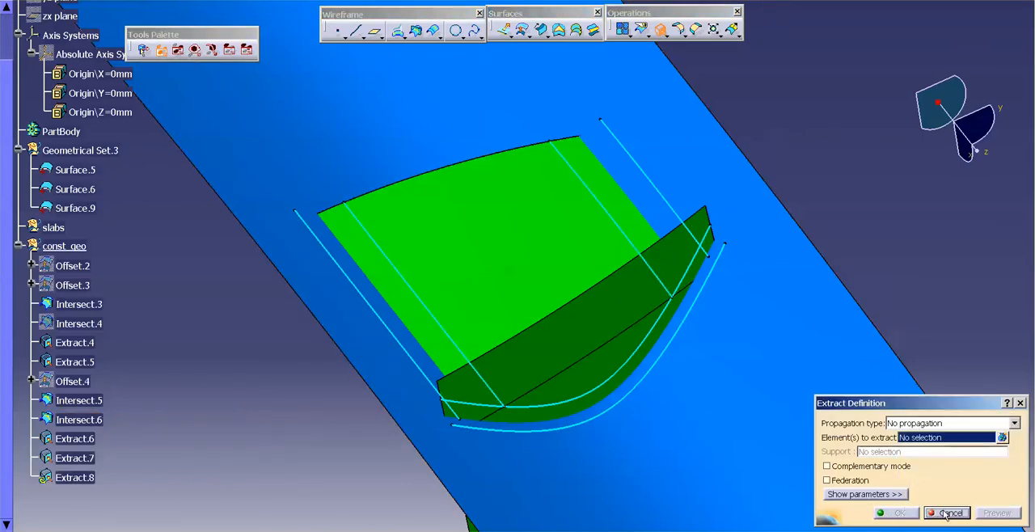
right_click(78, 419)
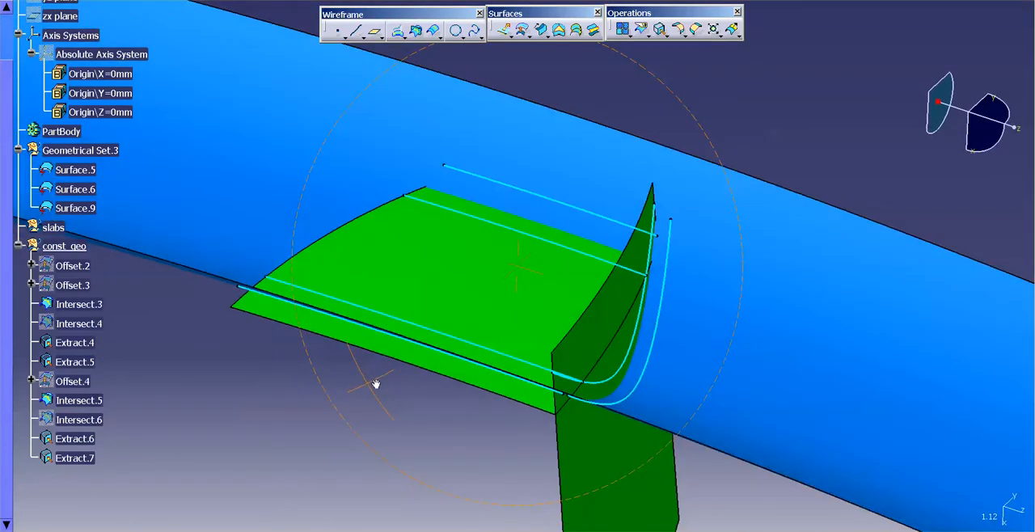
drag(375, 385, 359, 493)
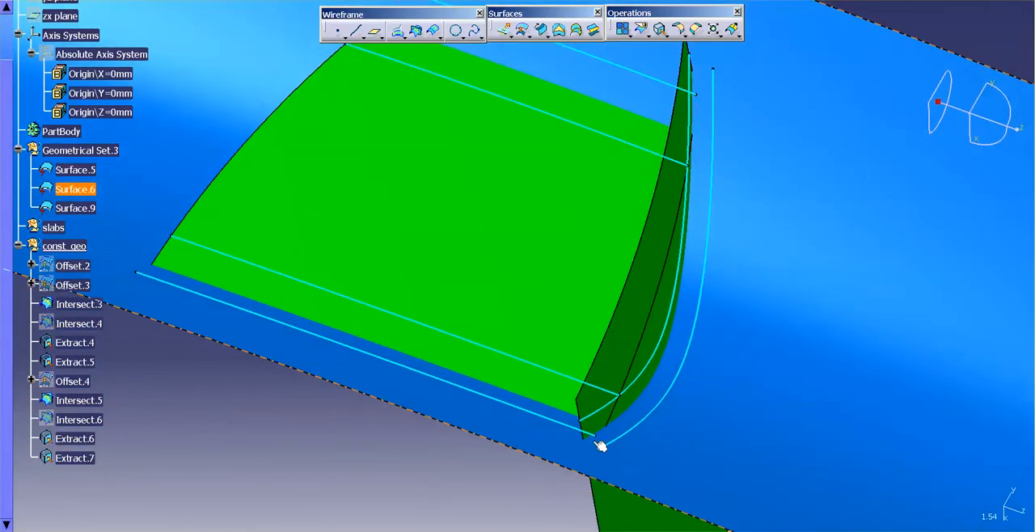
drag(602, 445, 570, 446)
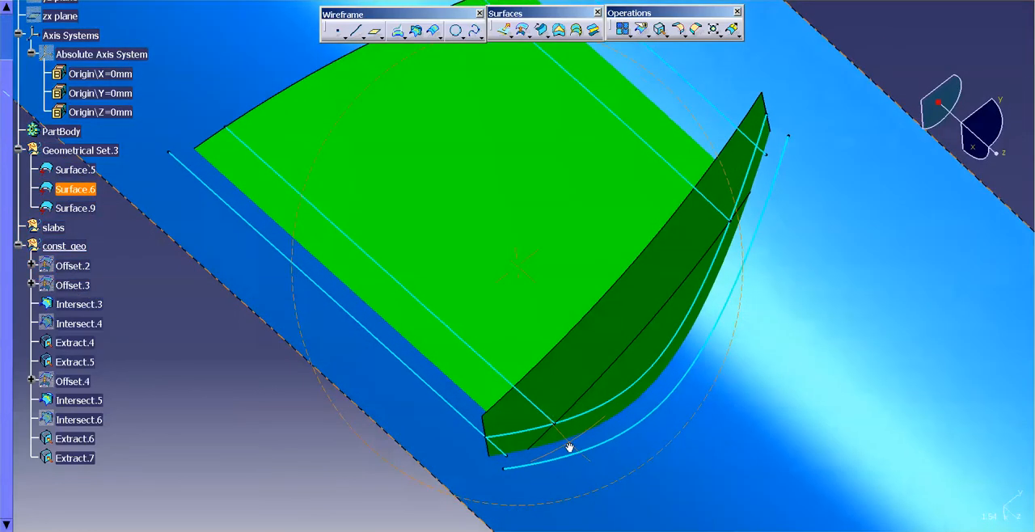
drag(570, 446, 479, 380)
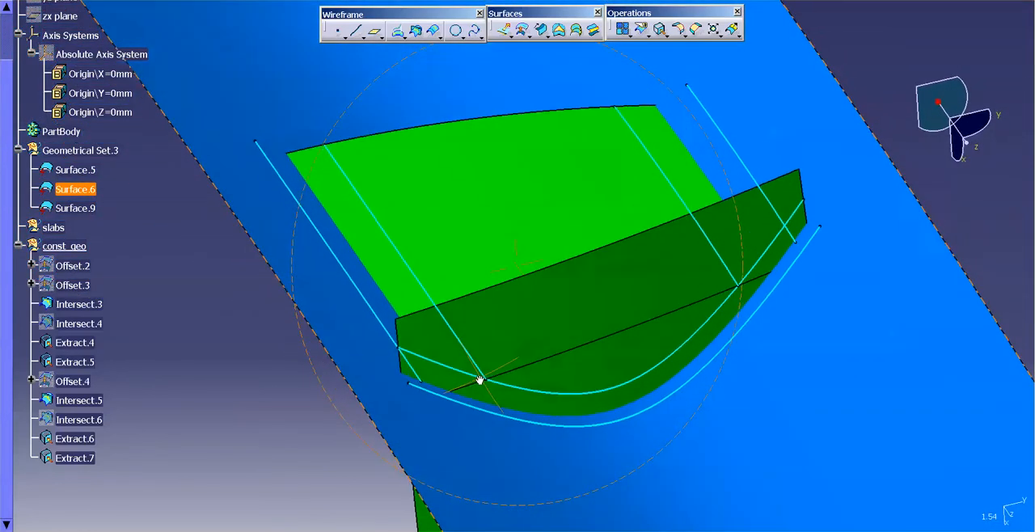
click(77, 304)
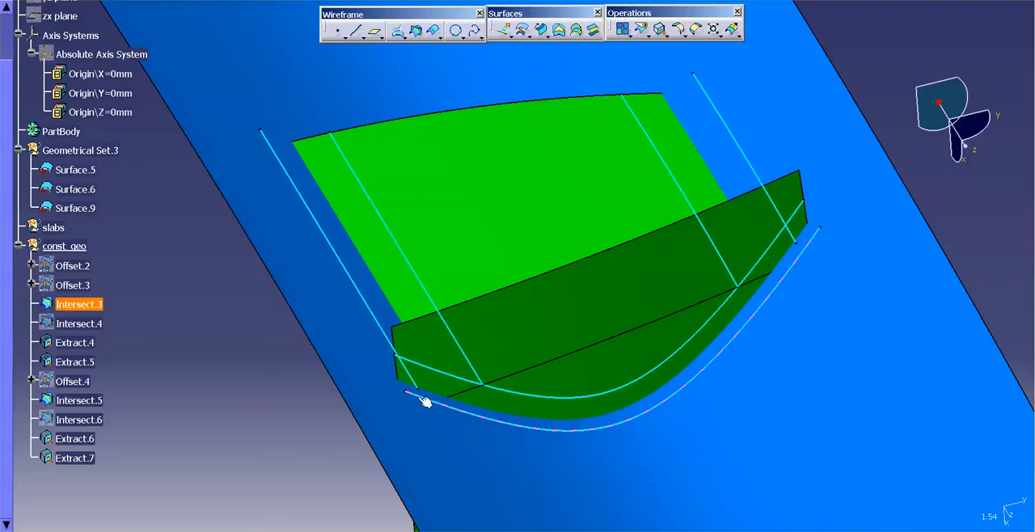
mouse_move(504, 427)
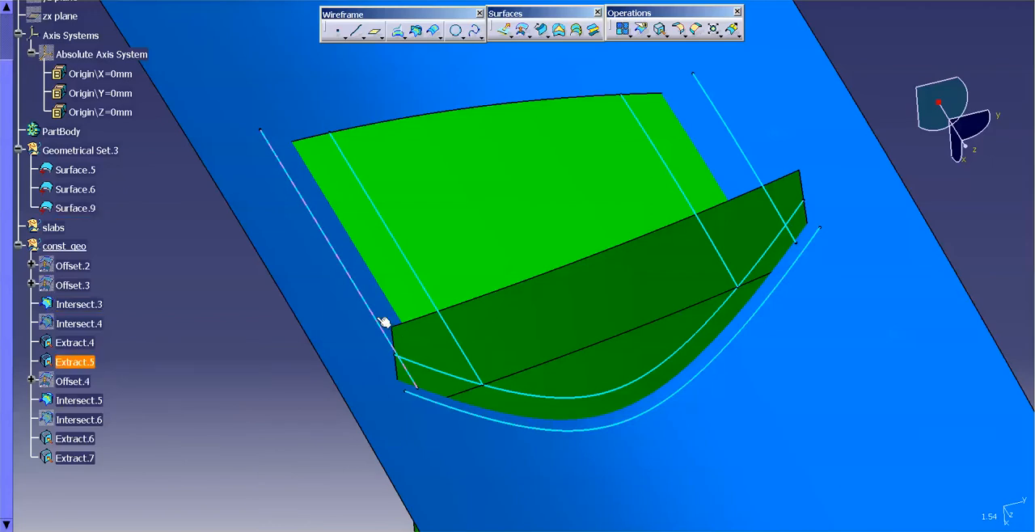
Step: Show Offset.3 again and extrapolate its boundary edge 10 mm with curvature continuity as Extrapol.1
right_click(71, 284)
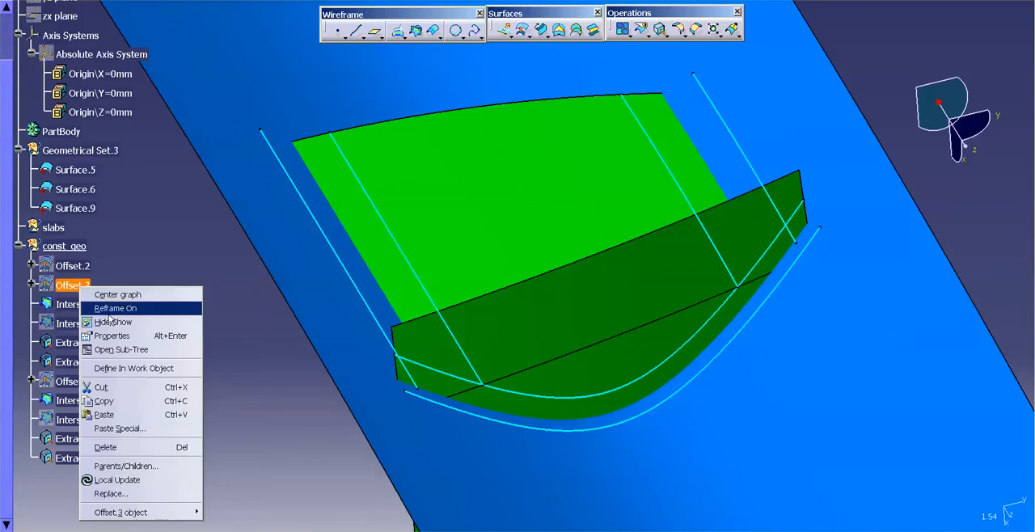
click(115, 307)
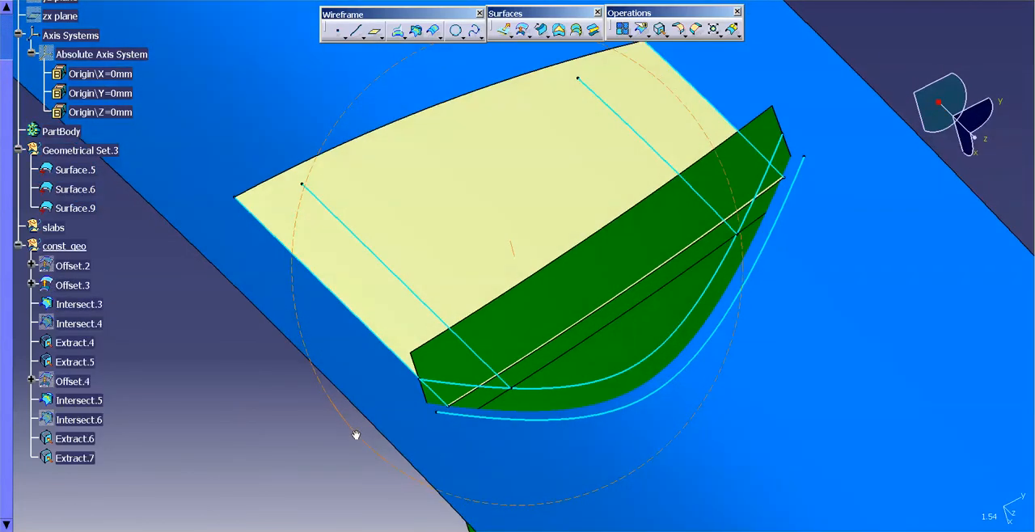
click(71, 284)
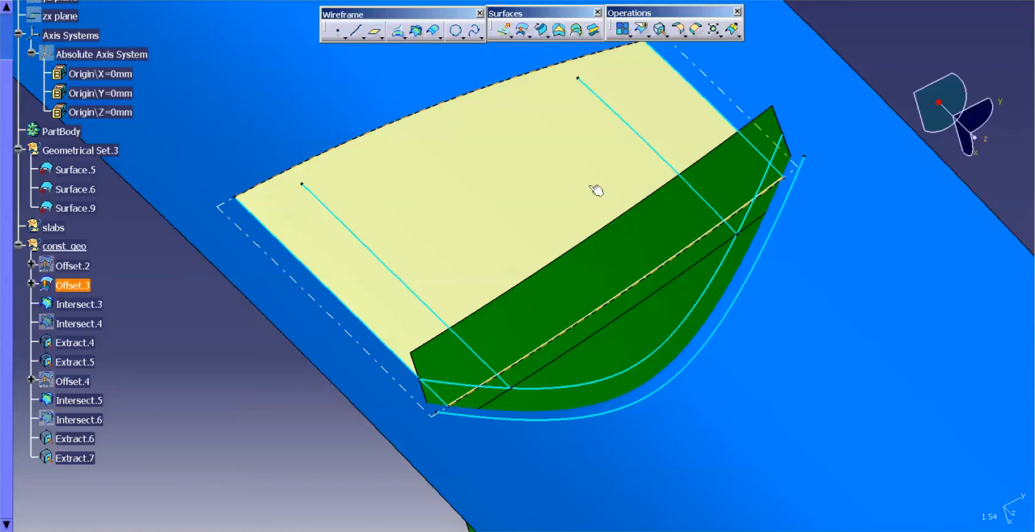
click(74, 189)
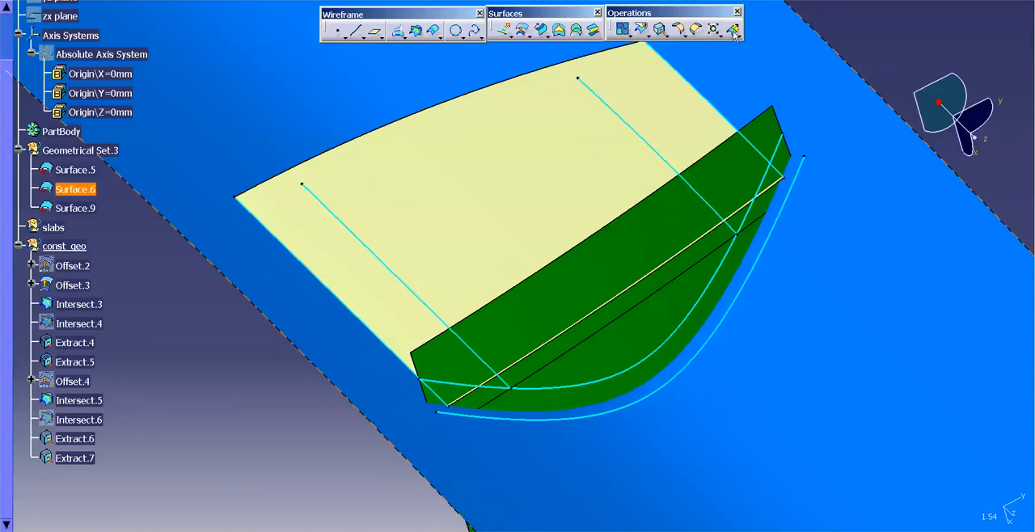
click(735, 29)
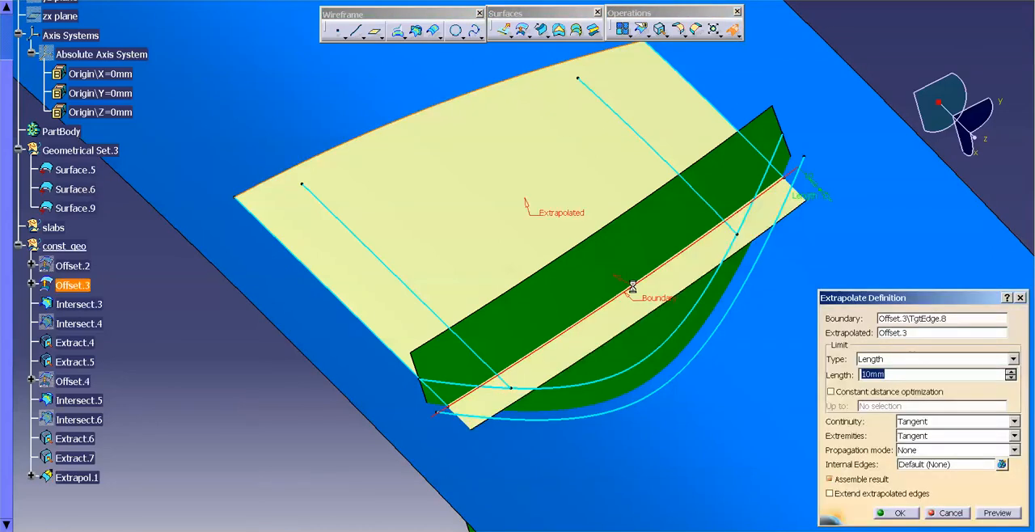
mouse_move(912, 414)
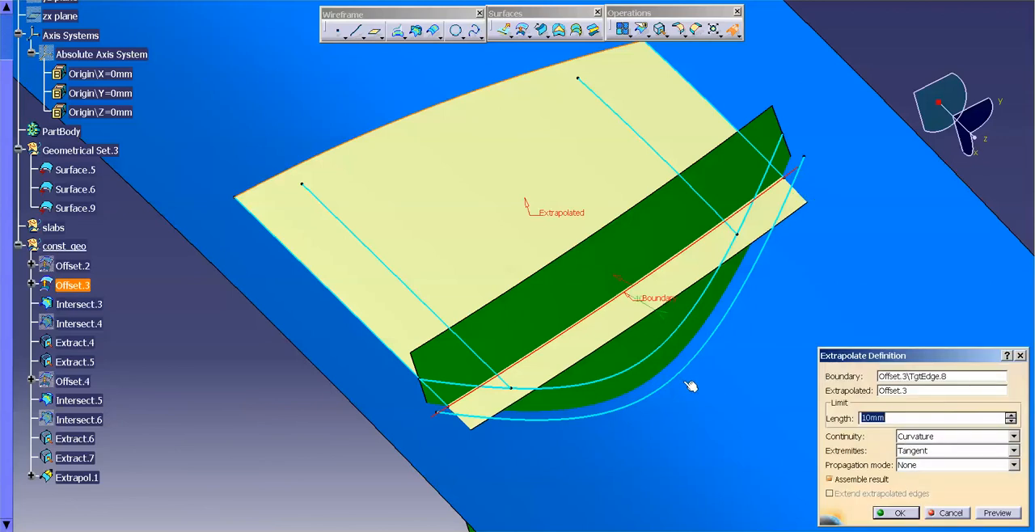
mouse_move(479, 398)
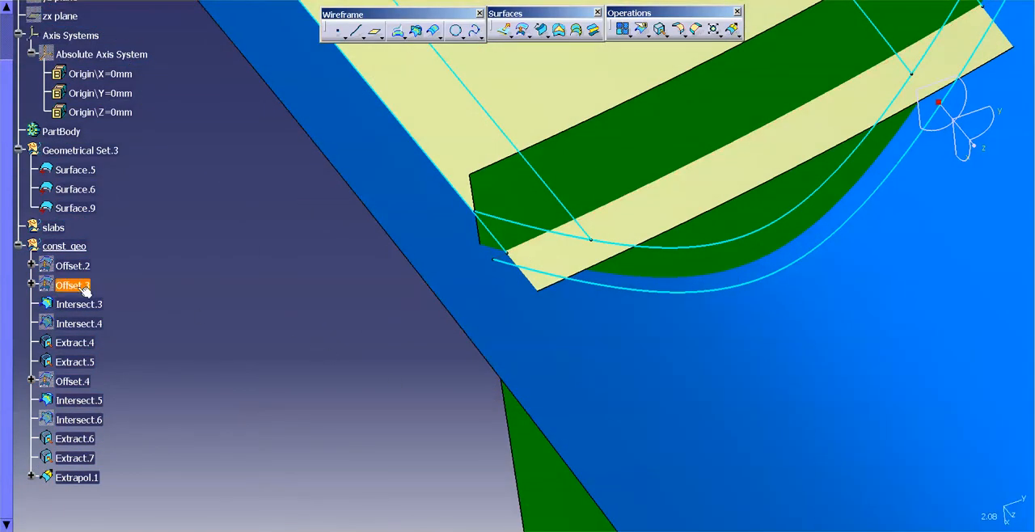
Step: Close the Replace dialog on Offset.3 and hide Extrapol.1, leaving only green surfaces and cyan curves
right_click(71, 285)
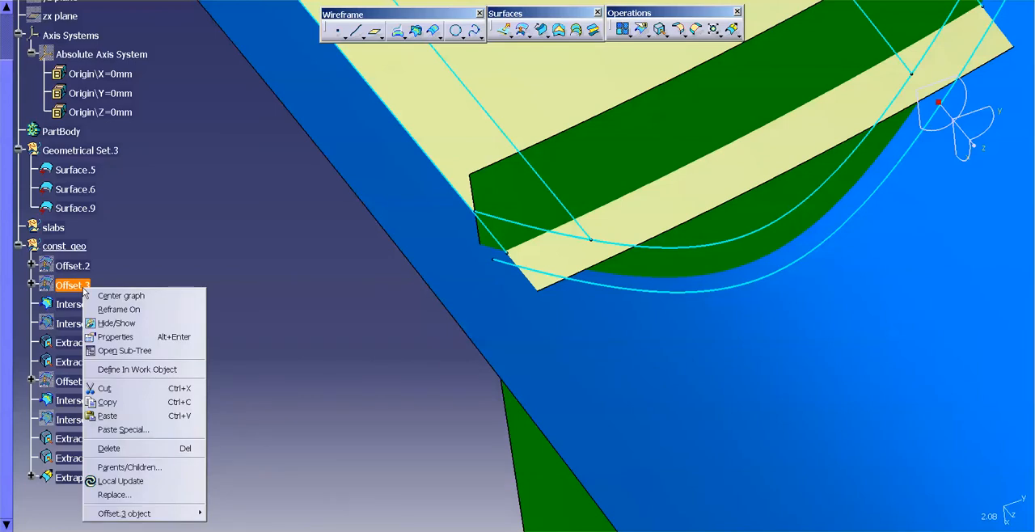
click(113, 495)
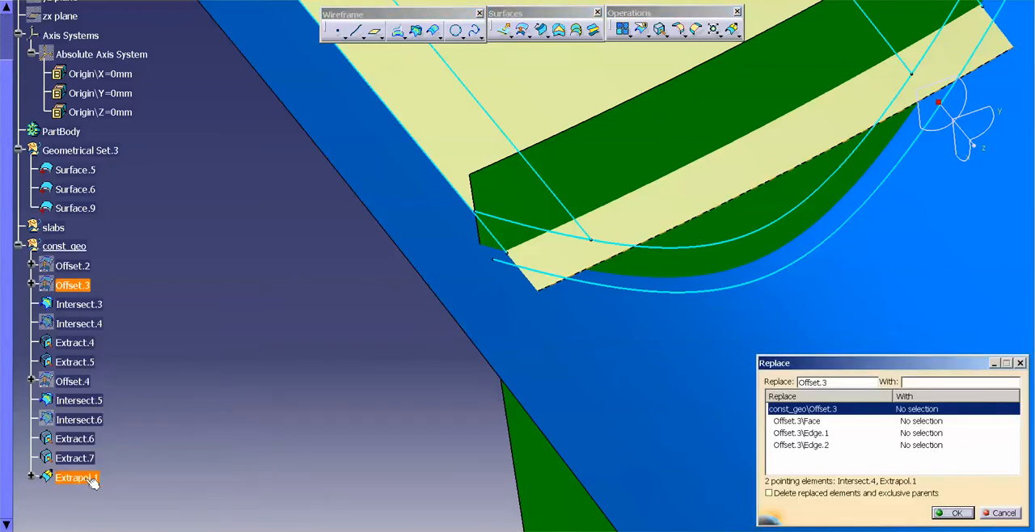
click(1003, 512)
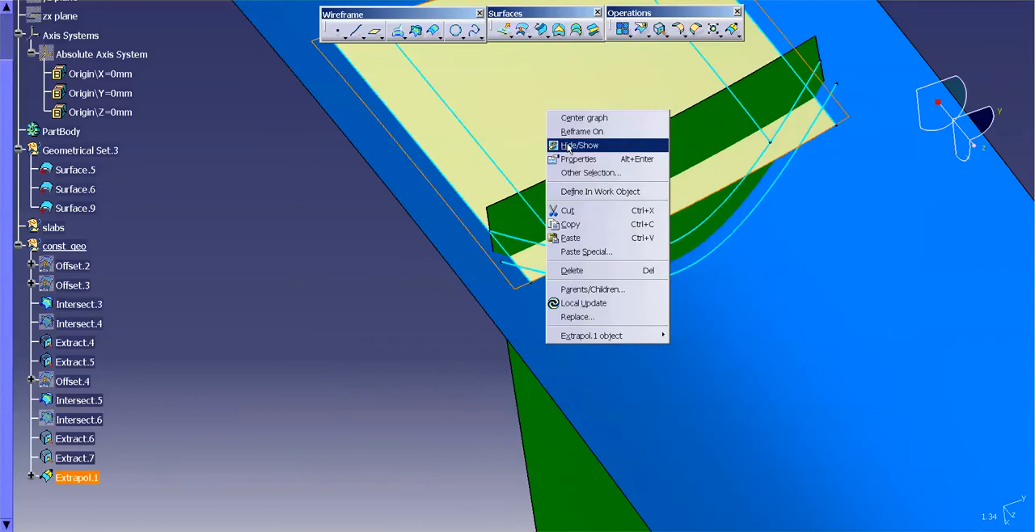
click(581, 145)
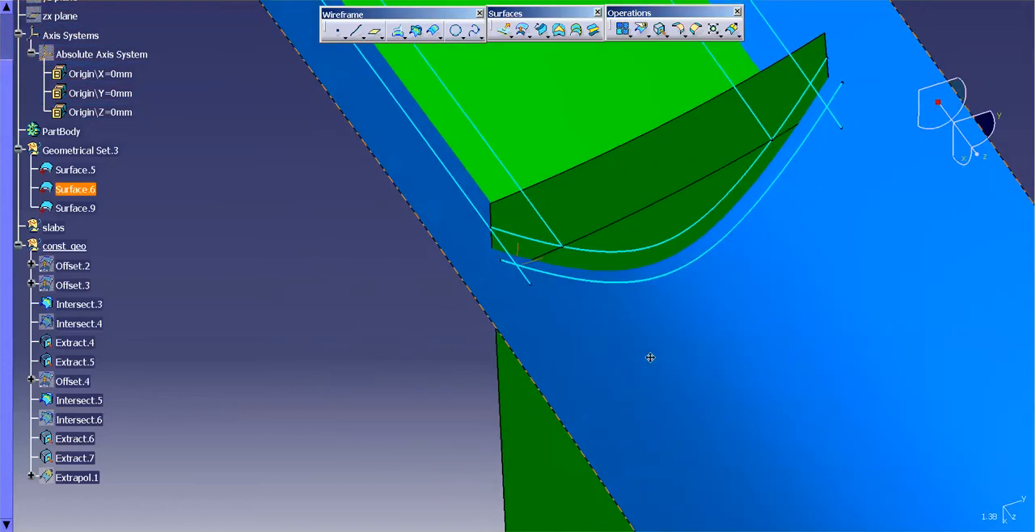
drag(650, 359, 556, 343)
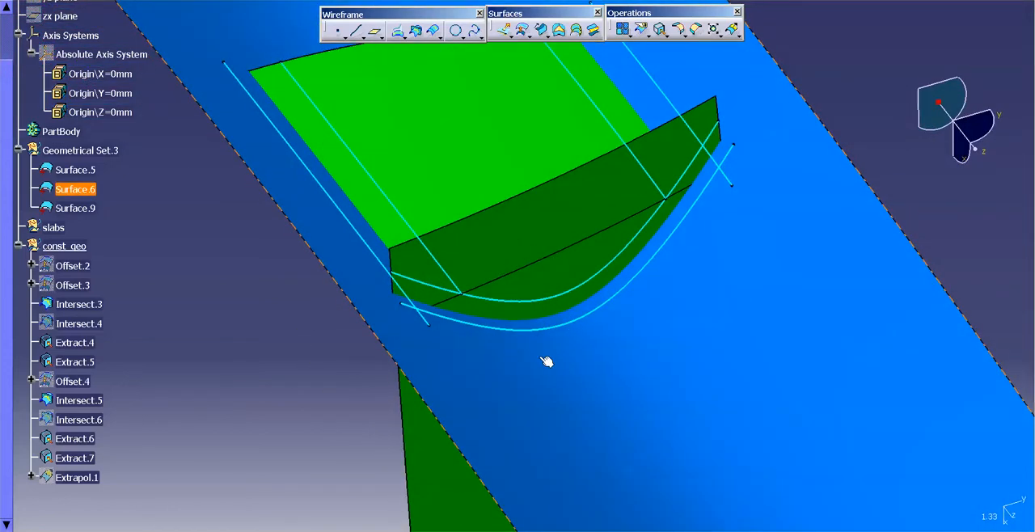
Step: Create Blend.1 between Extract.4 on Surface.6 and Extract.6 on Surface.5 with curvature continuity both sides
click(74, 170)
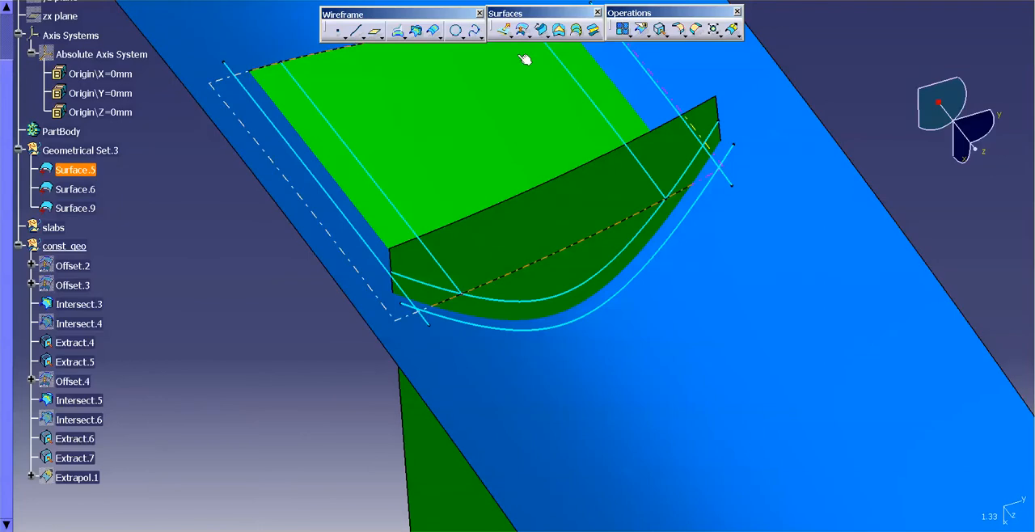
mouse_move(592, 30)
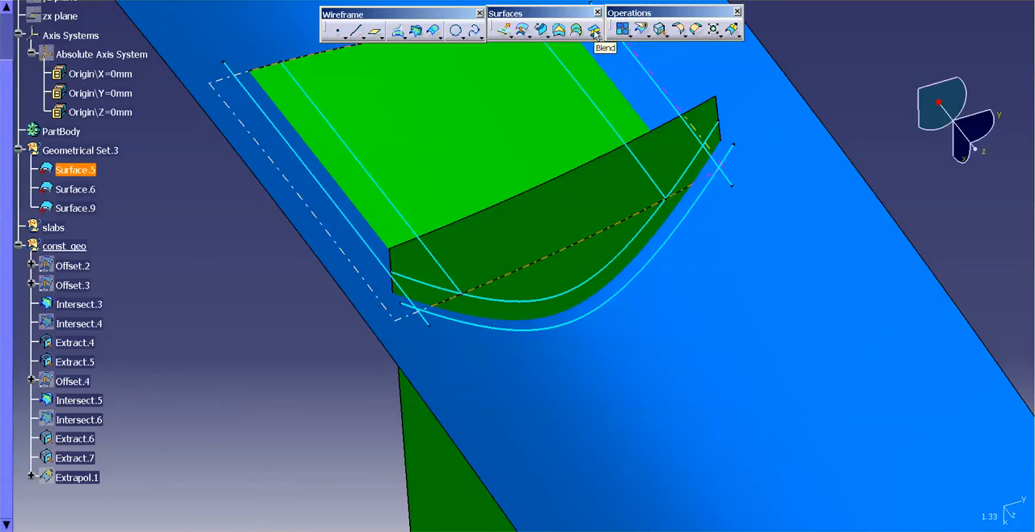
click(592, 29)
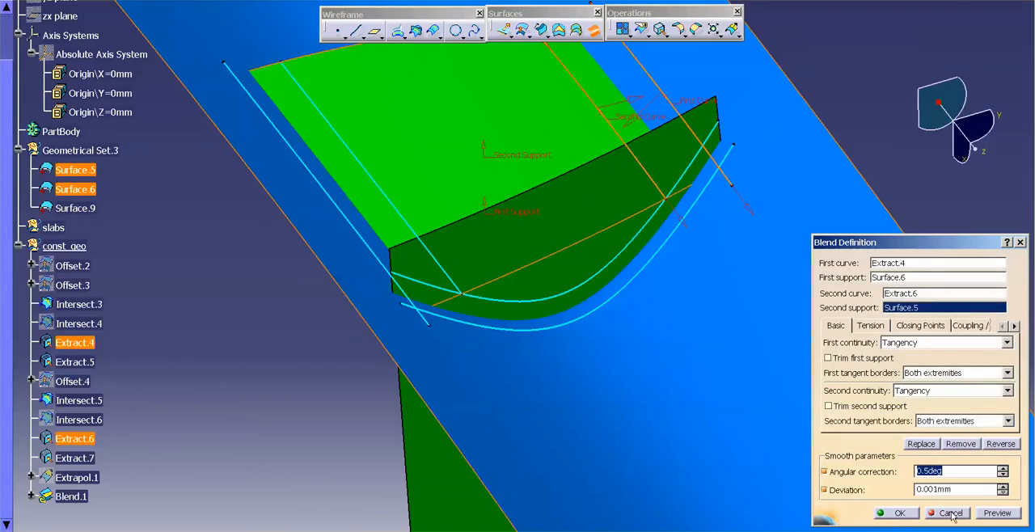
click(1005, 343)
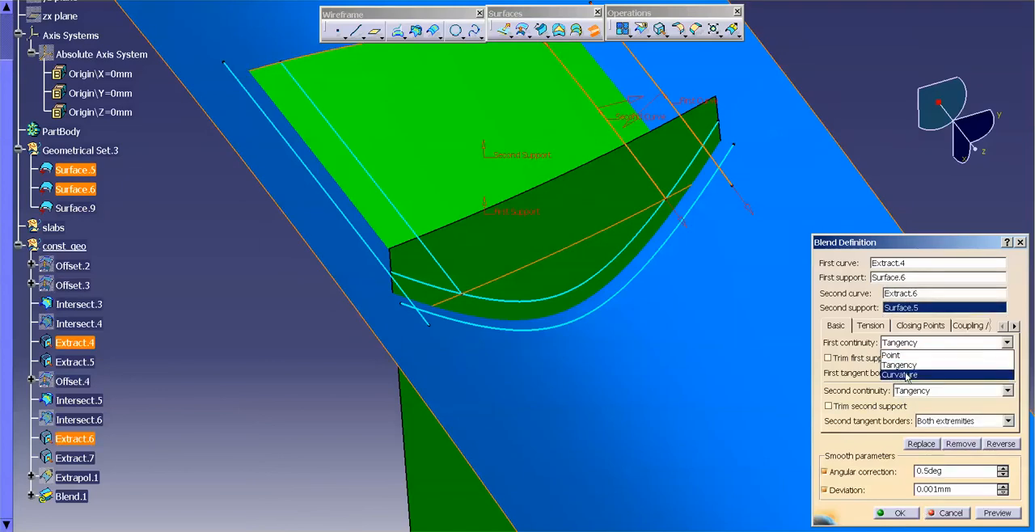
click(899, 374)
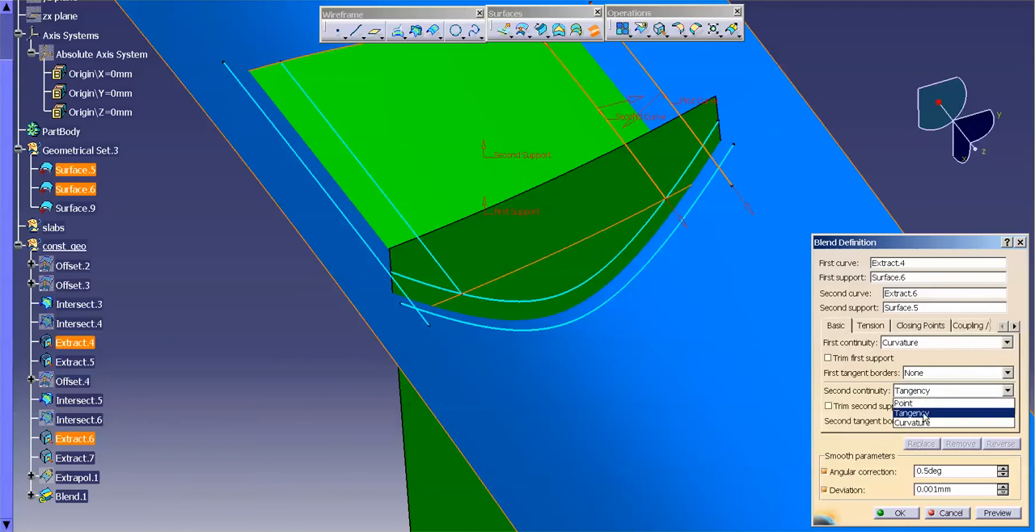
click(912, 423)
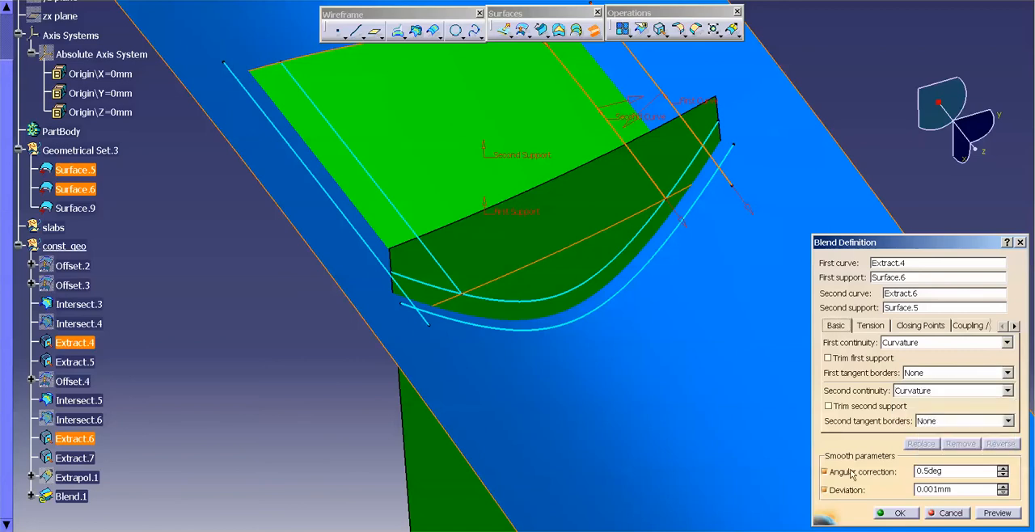
click(870, 325)
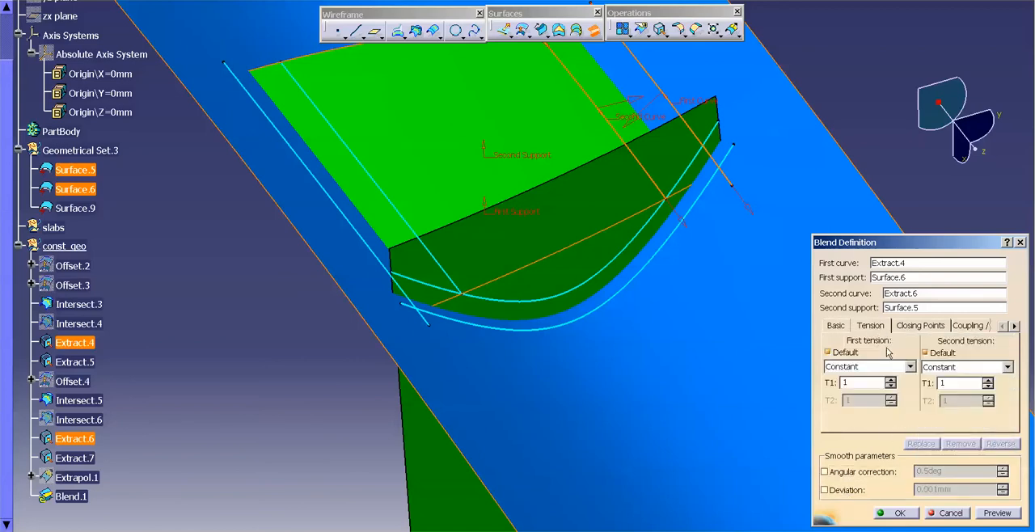
click(899, 513)
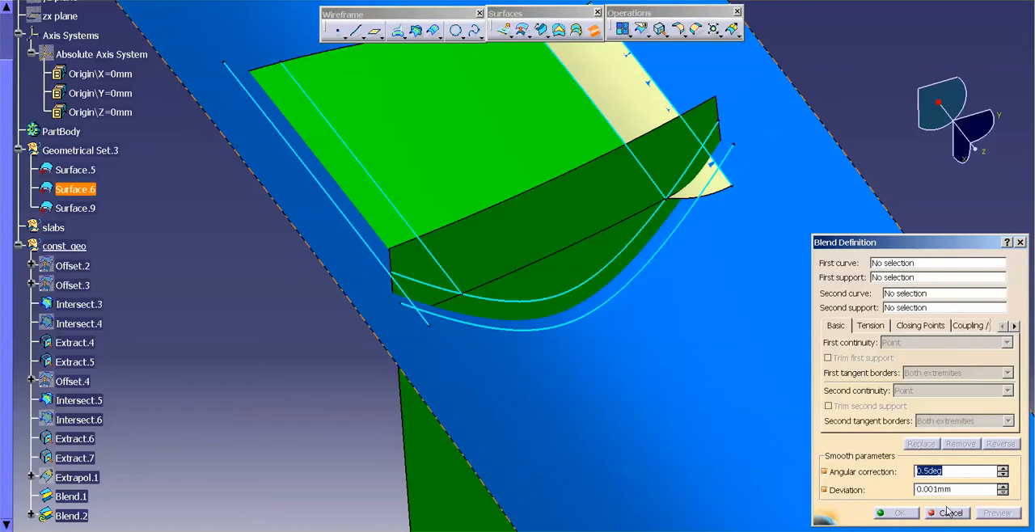
click(946, 512)
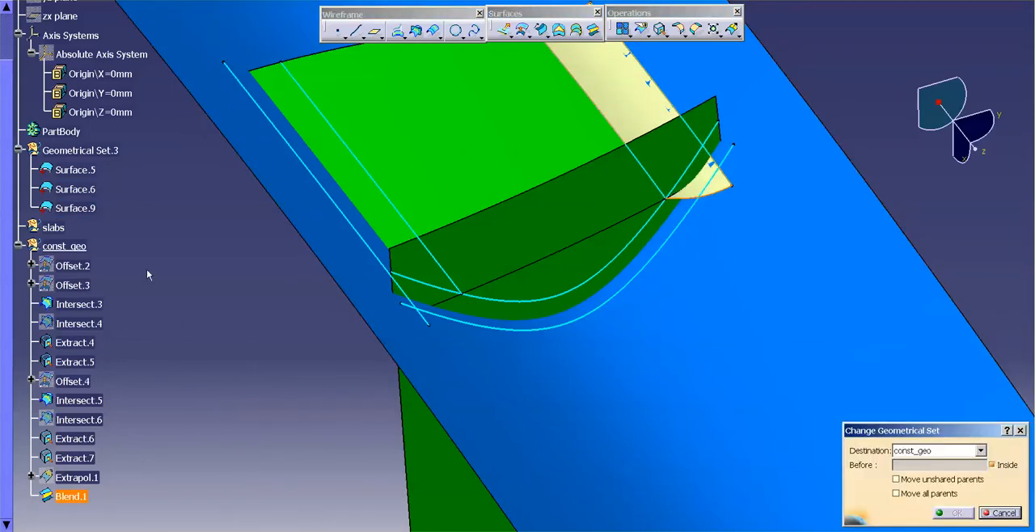
Step: Move Blend.1 into the slots set and make slots the in-work object
click(953, 513)
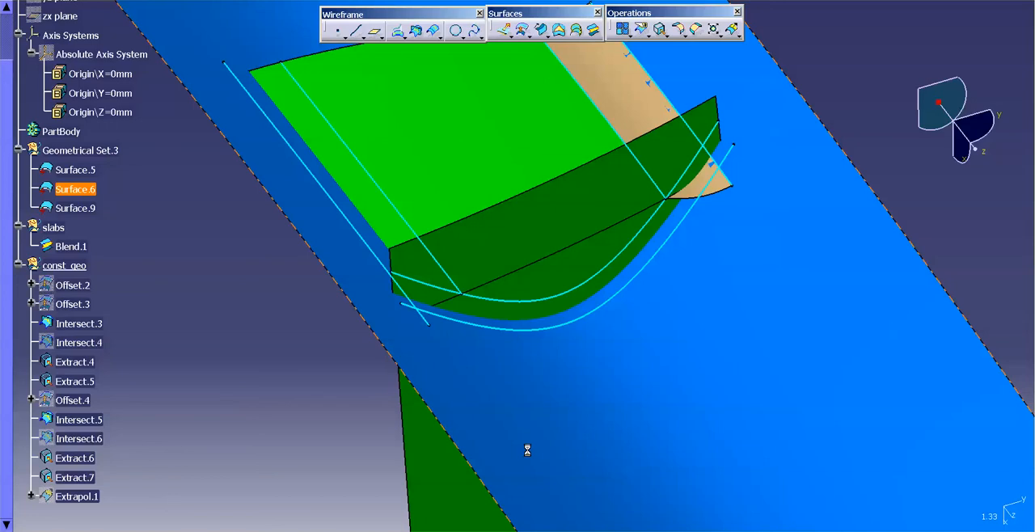
right_click(53, 226)
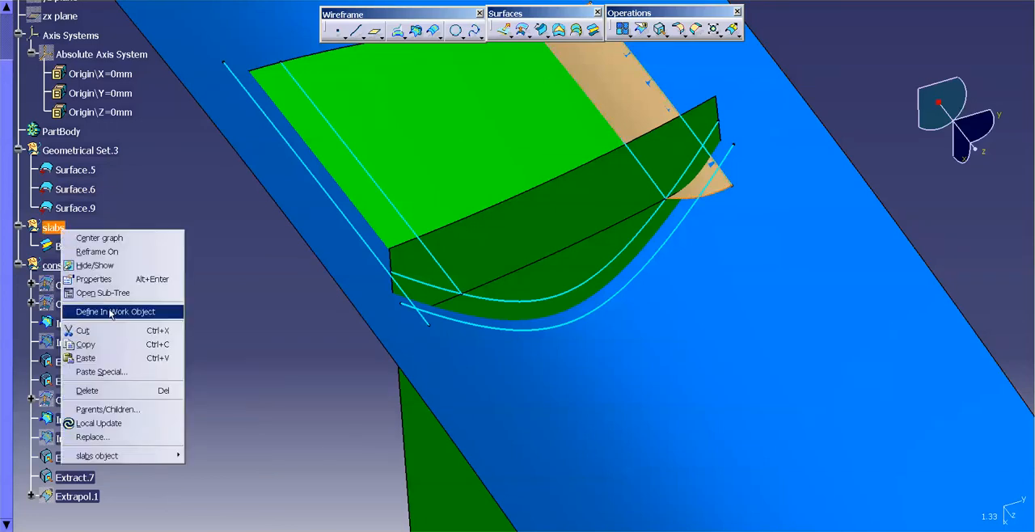
click(118, 311)
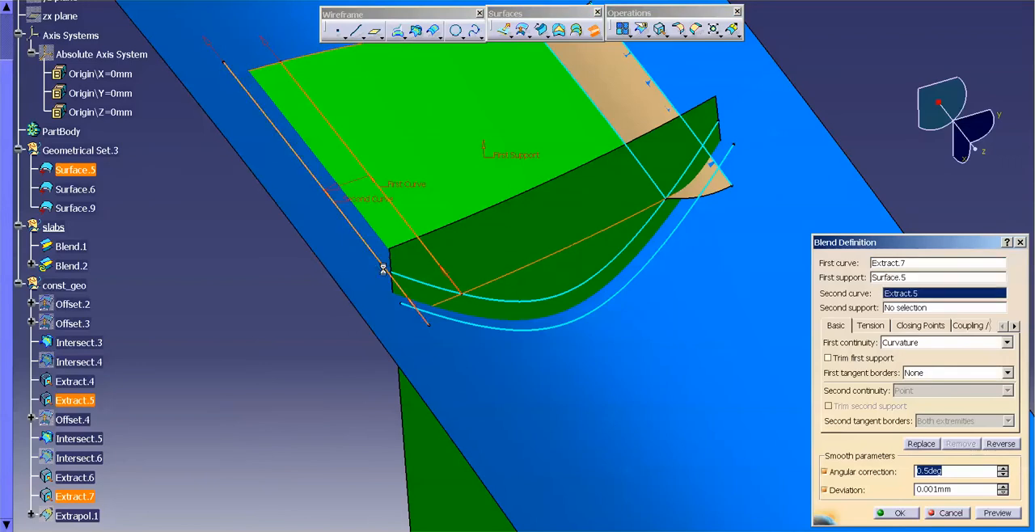
Step: Add curvature-continuous blends Blend.2 (Extract.7/Extract.5) and Blend.3 (Intersect.3/Intersect.5 on Surface.9)
click(75, 187)
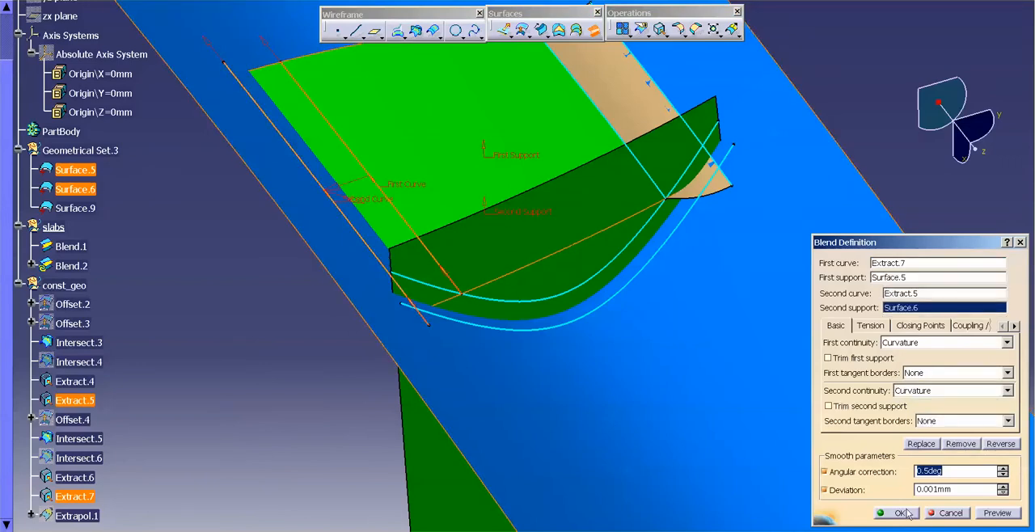
click(897, 513)
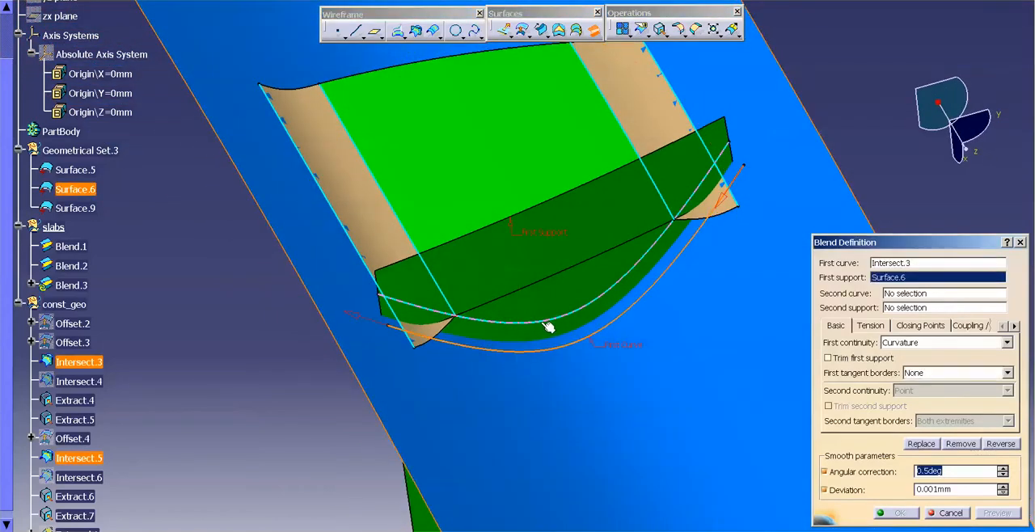
click(75, 207)
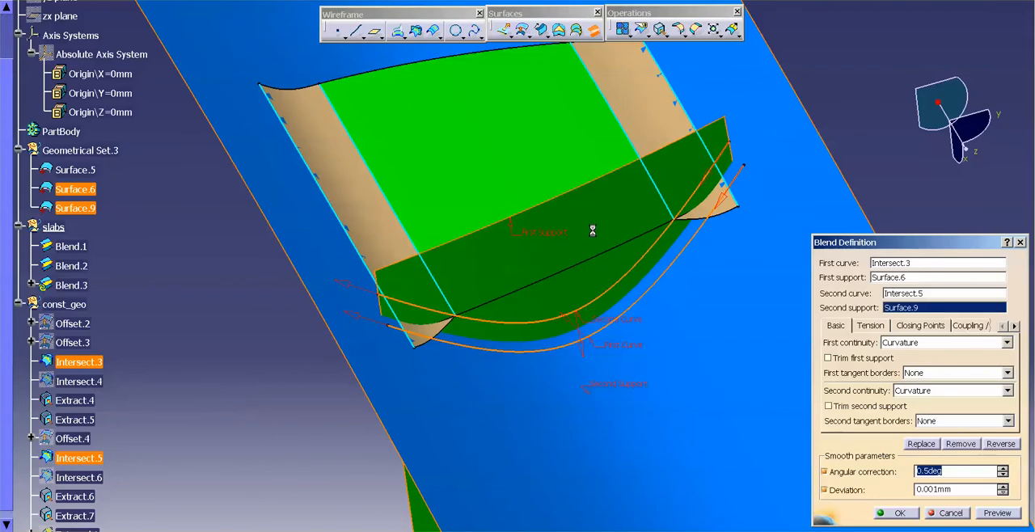
click(825, 470)
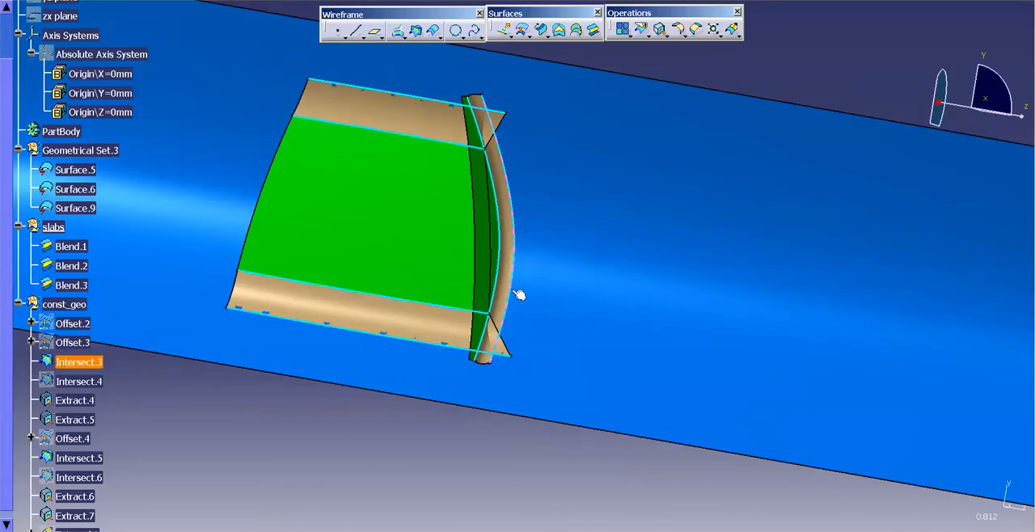
Step: Mirror Blend.3 about the reference plane to create Symmetry.1 on the opposite panel edge
click(71, 285)
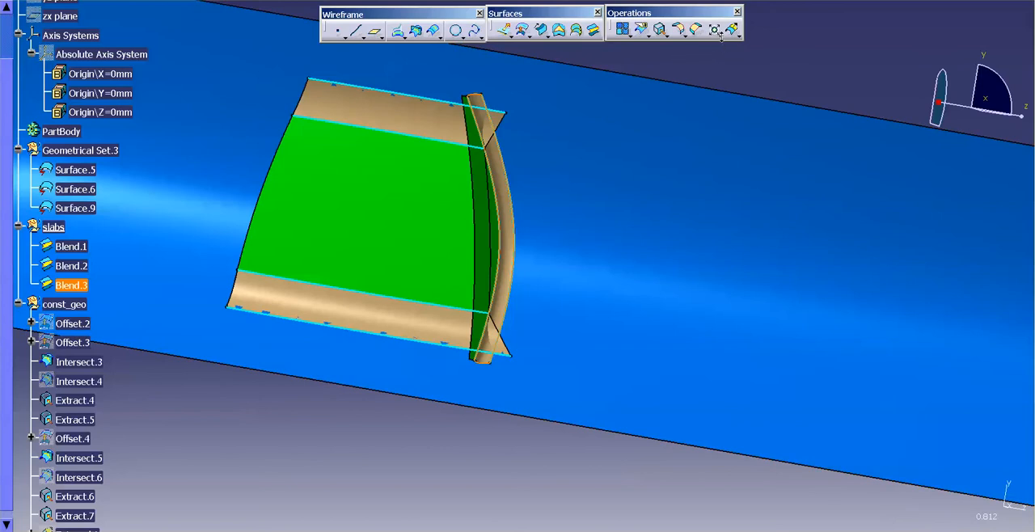
click(714, 29)
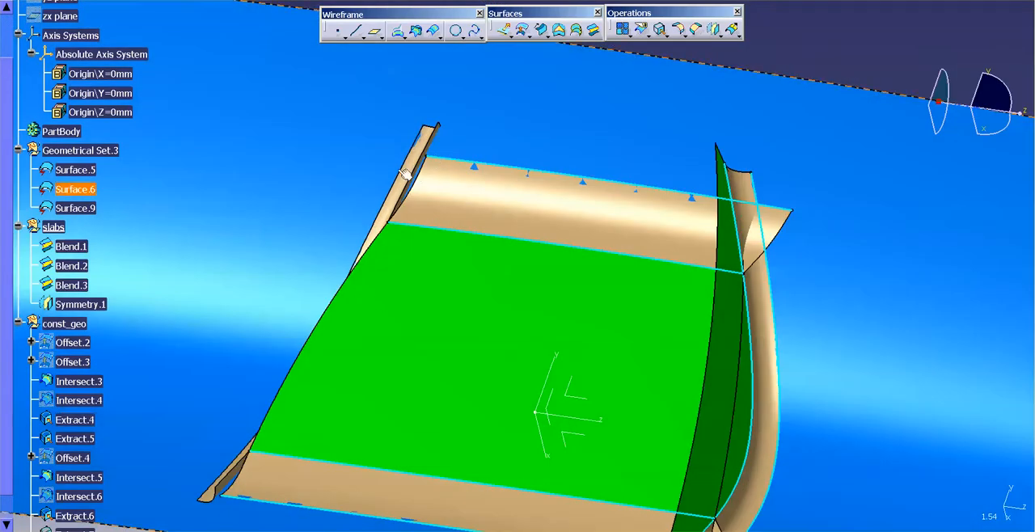
scroll(down, 3)
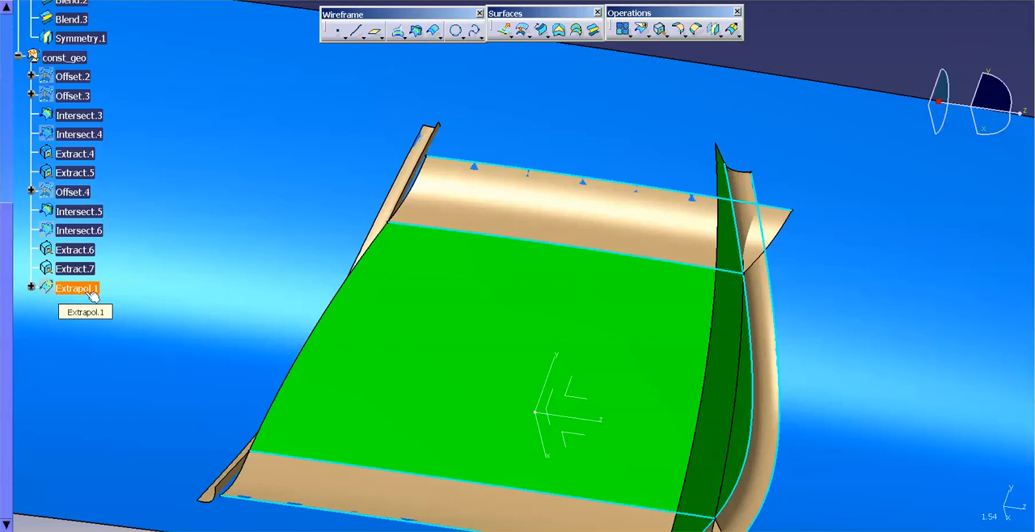
double_click(78, 288)
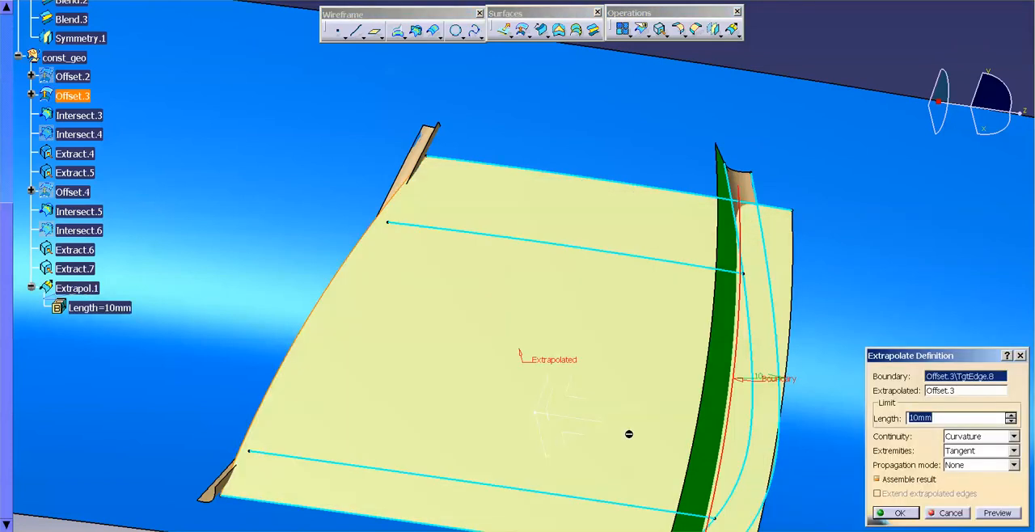
click(1013, 466)
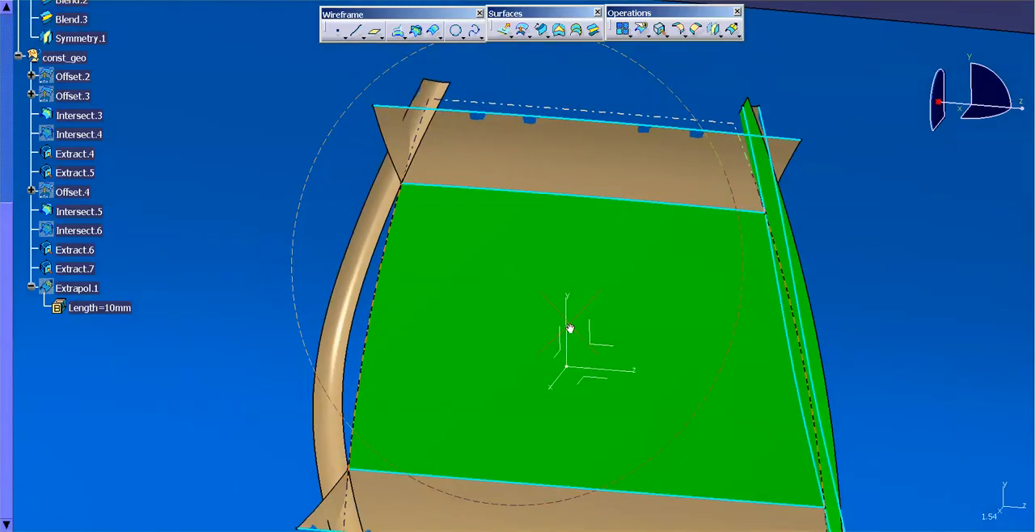
Step: Create Symmetry.2 of Surface.9 across the XY plane, then return the tree to Symmetry.1
drag(569, 327, 728, 385)
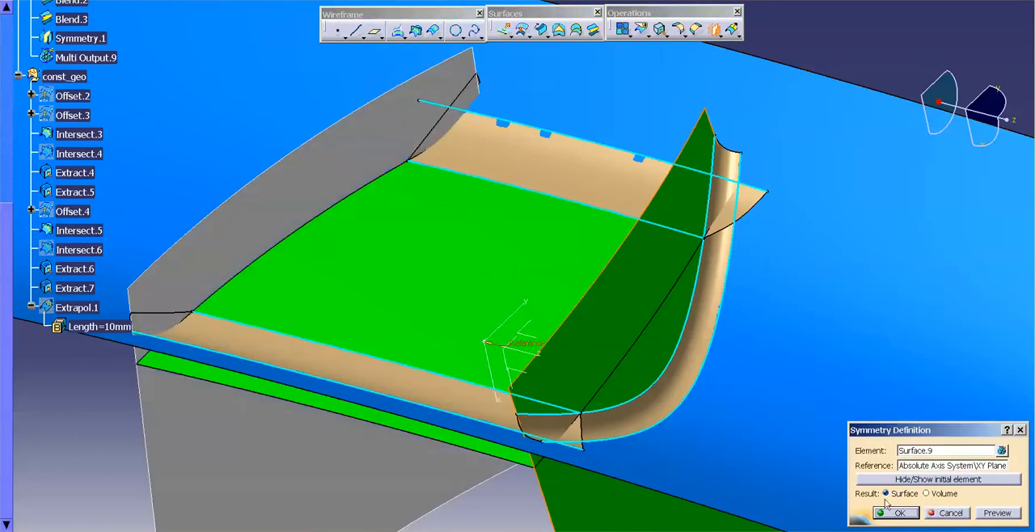
click(895, 513)
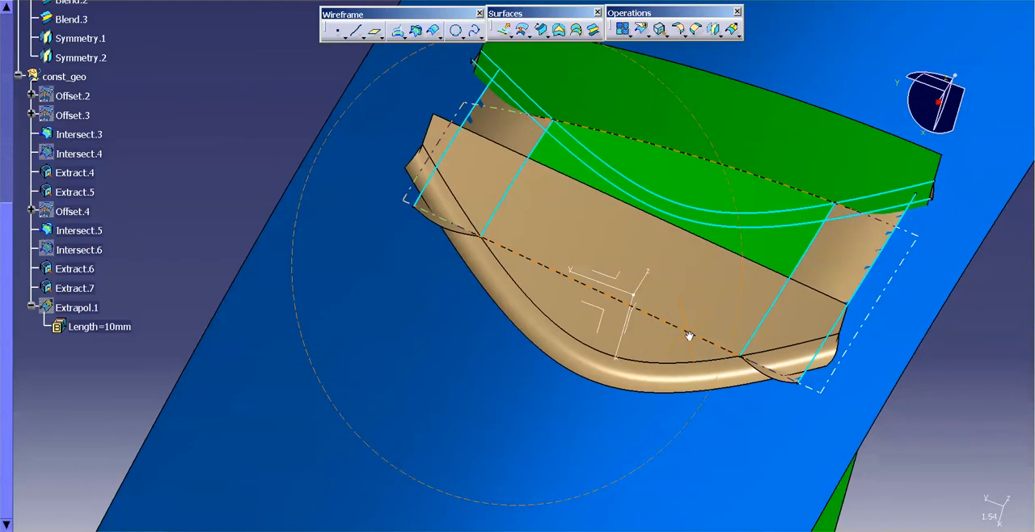
click(81, 39)
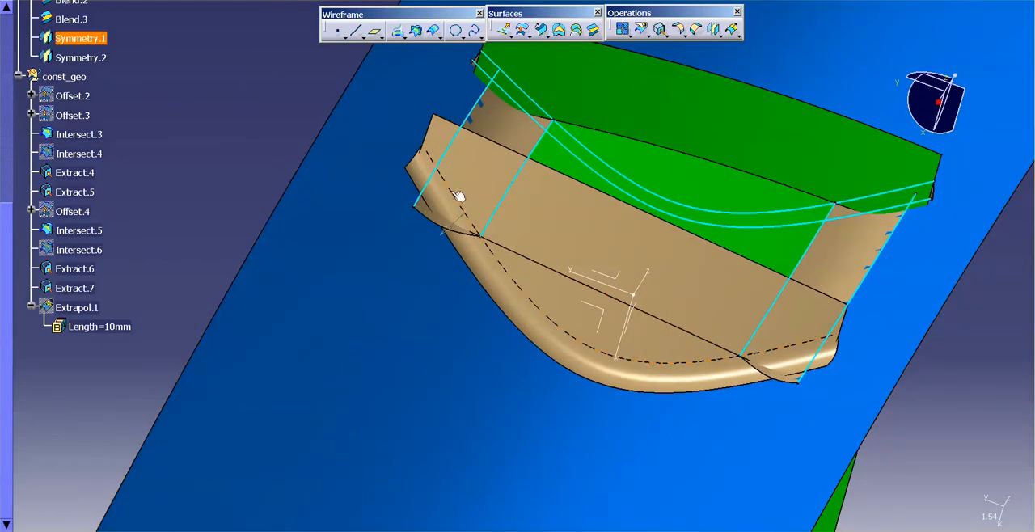
click(81, 59)
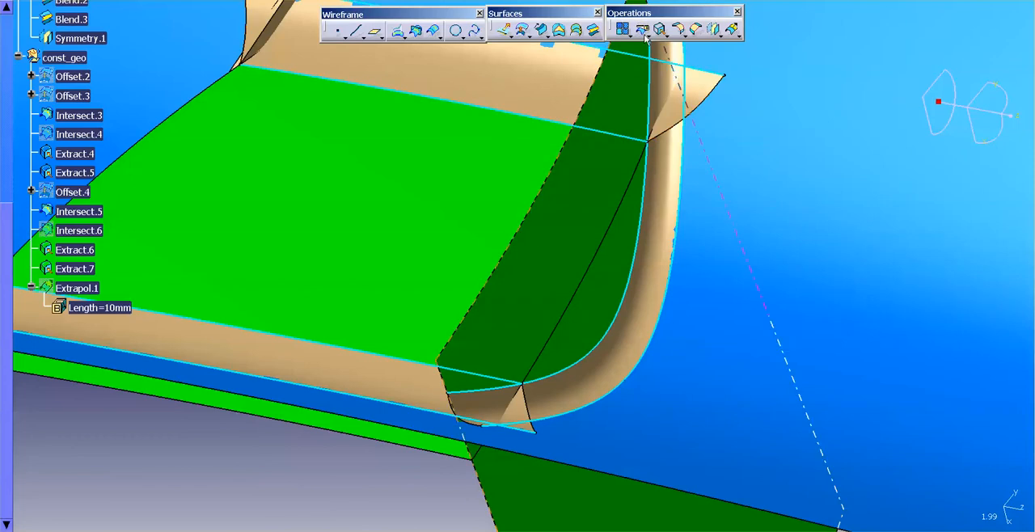
Step: Split Surface.5 by Extract.6/Extract.7 and Surface.9 by Intersect.5, creating Split.1 and Split.2
click(621, 29)
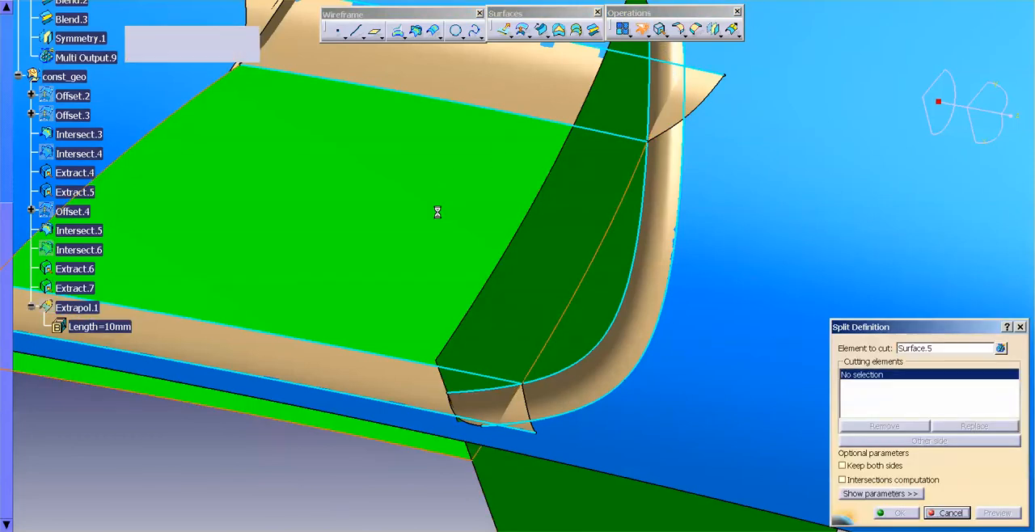
click(74, 268)
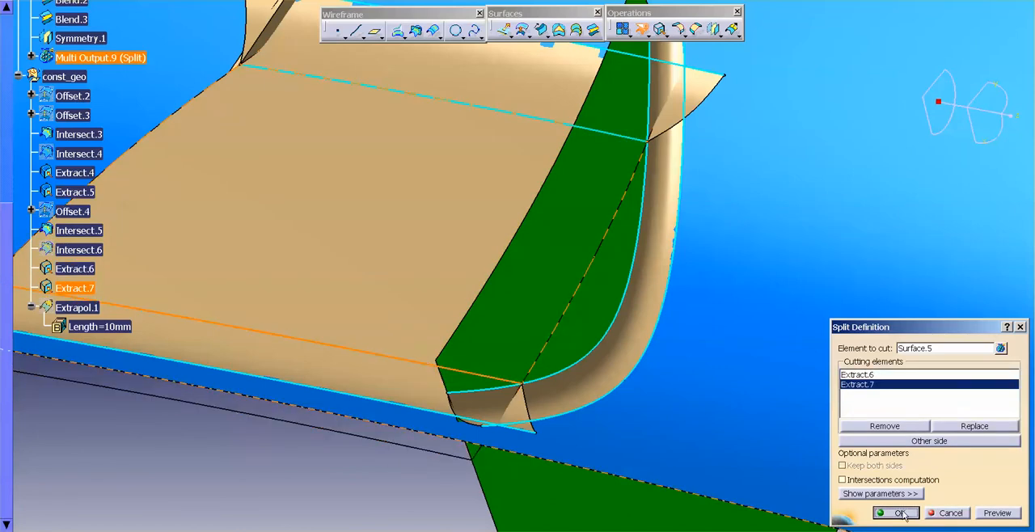
click(896, 512)
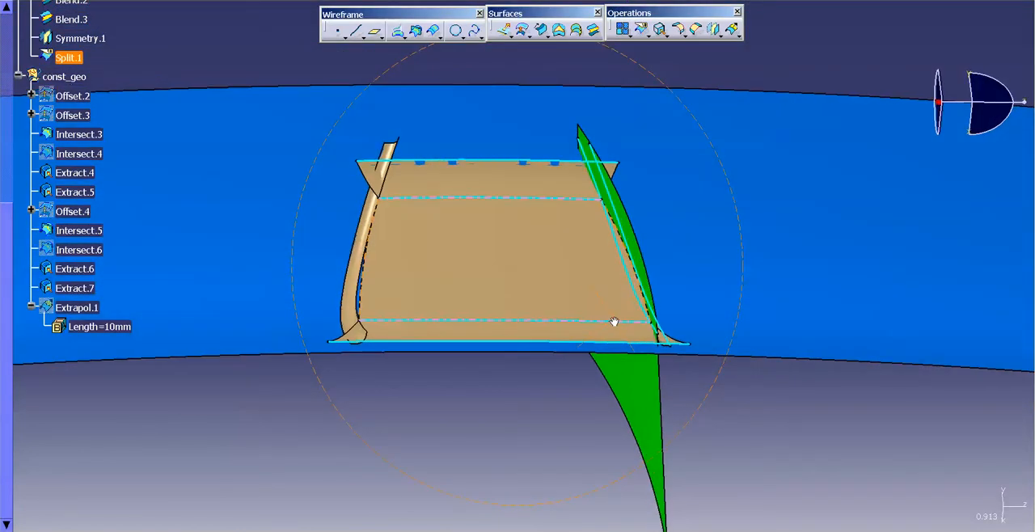
drag(615, 320, 498, 323)
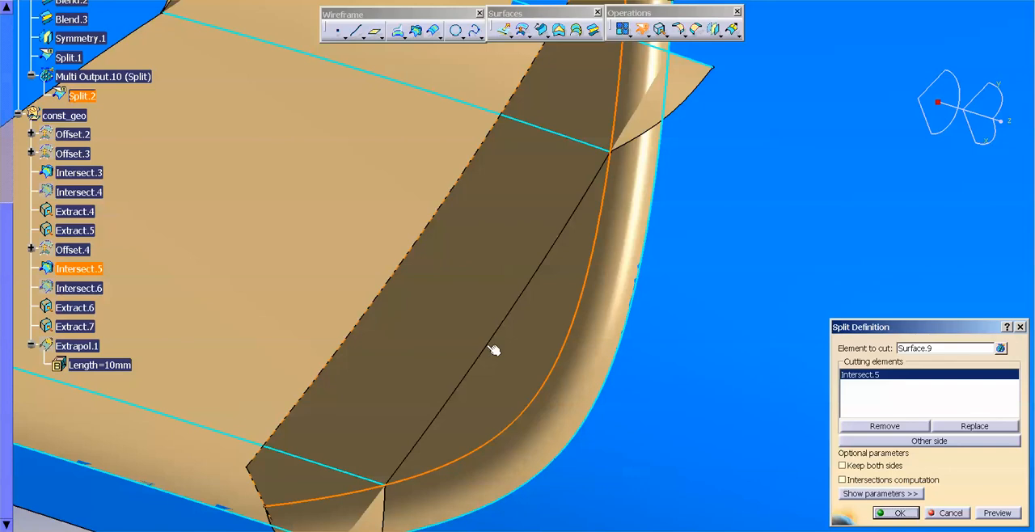
mouse_move(495, 353)
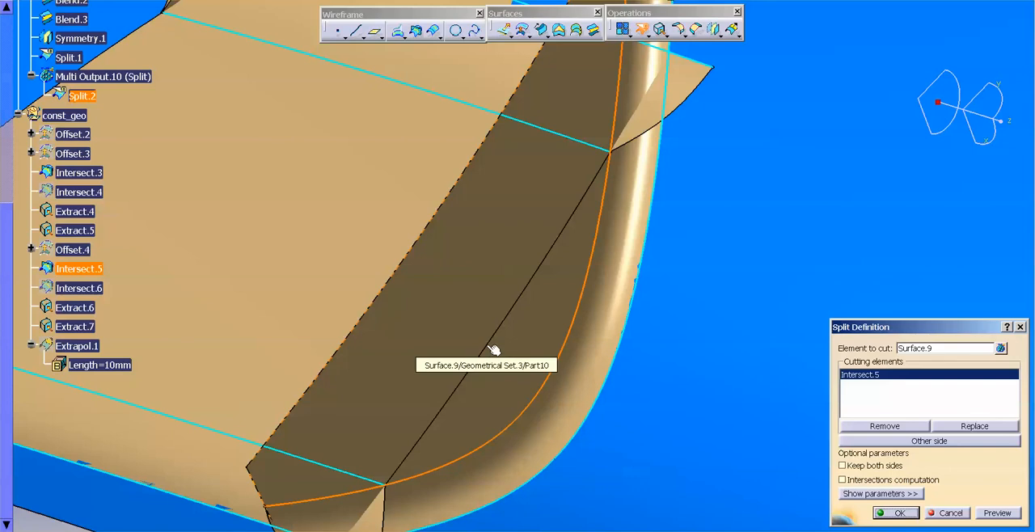
mouse_move(494, 331)
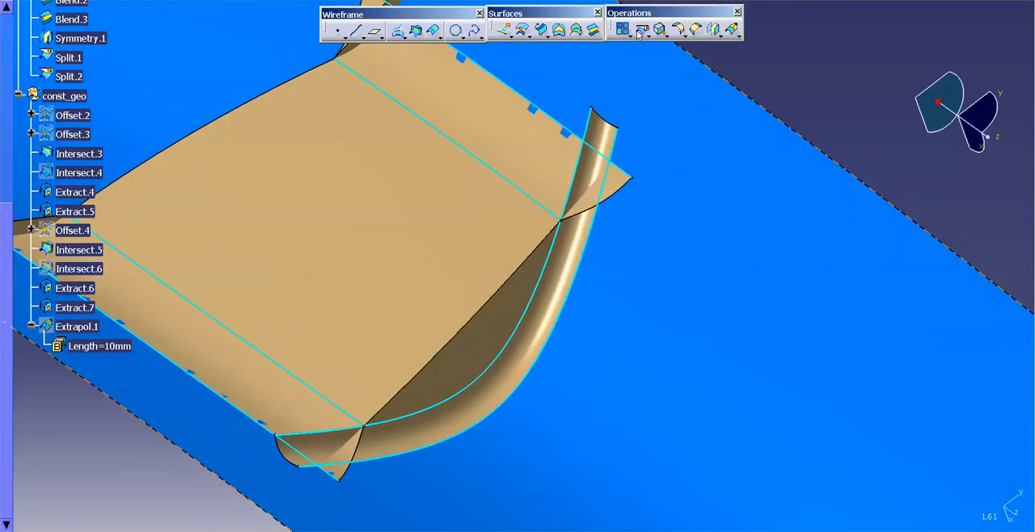
click(621, 29)
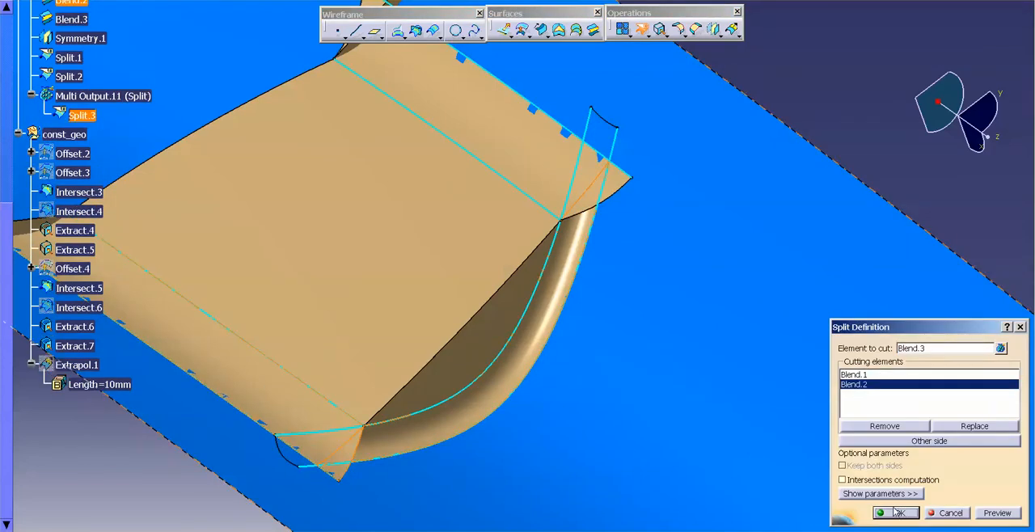
Step: Split Blend.3 by the other blends, then split Blend.1 by Blend.3
click(896, 513)
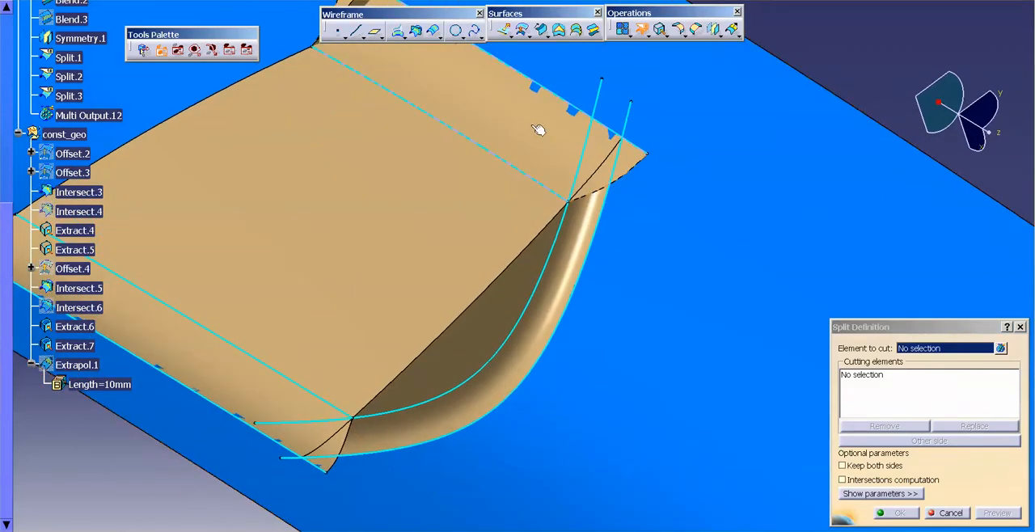
mouse_move(517, 144)
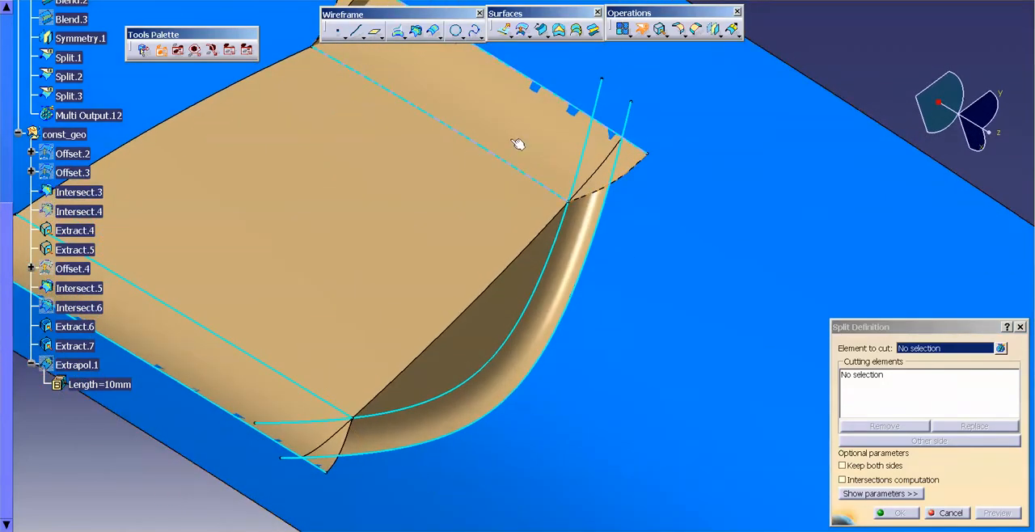
scroll(up, 3)
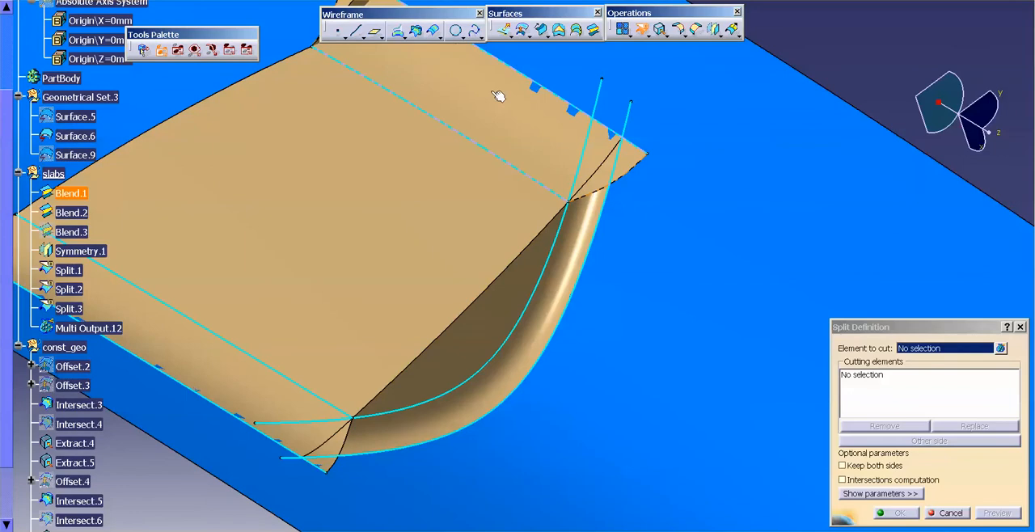
click(485, 248)
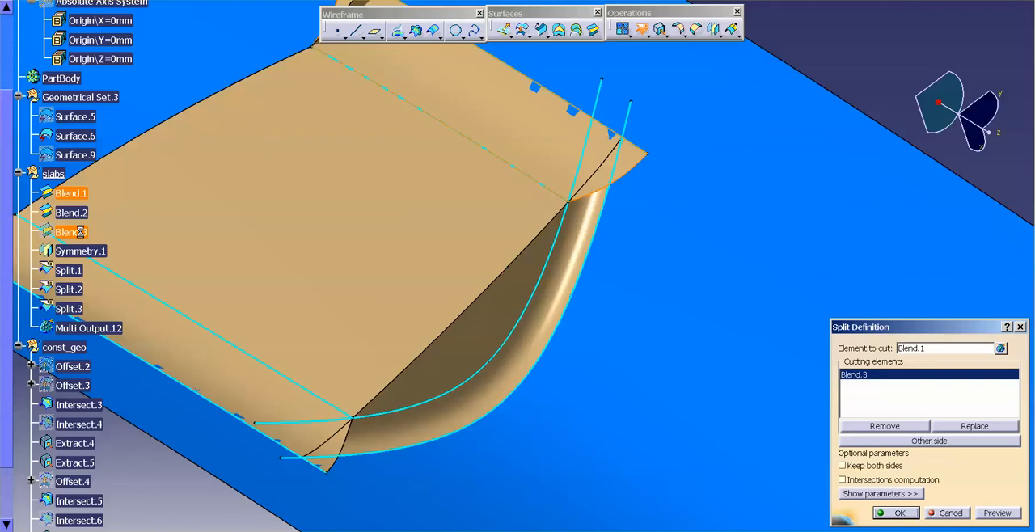
click(896, 513)
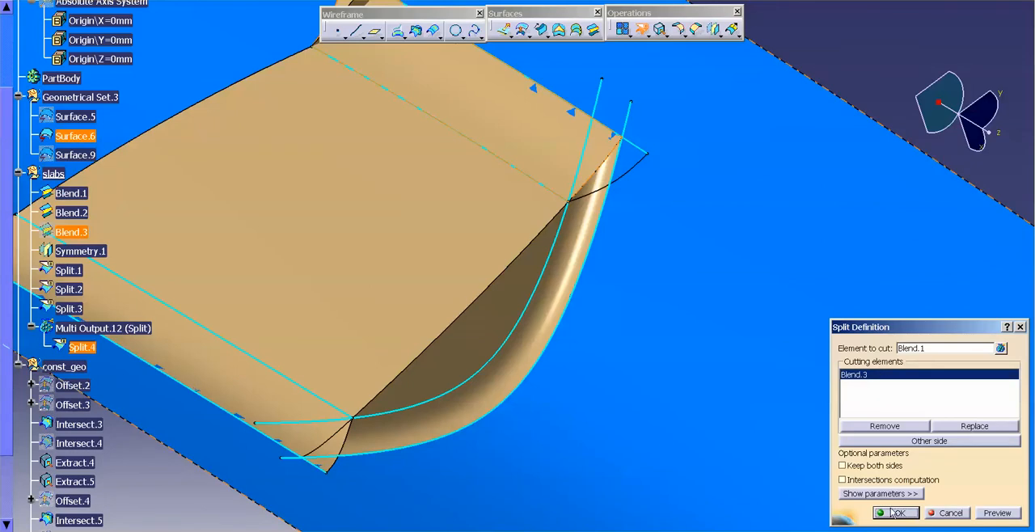
click(894, 513)
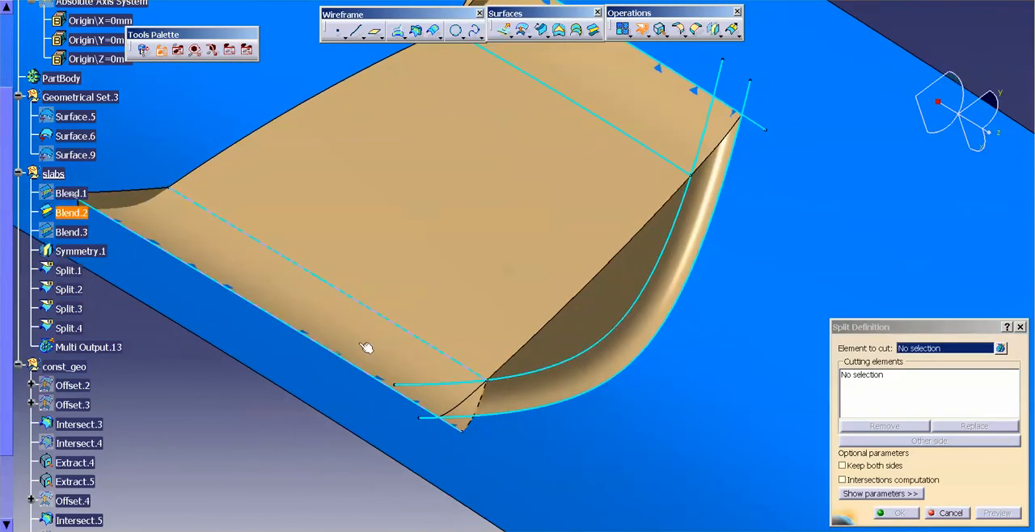
Step: Split Blend.2 by Blend.3 and Symmetry.1, then review a split definition
click(71, 233)
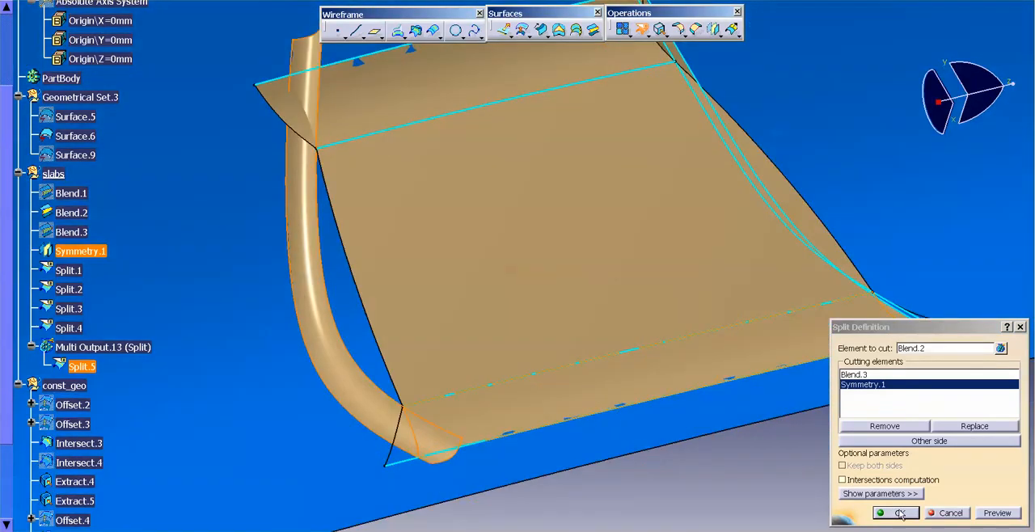
click(896, 513)
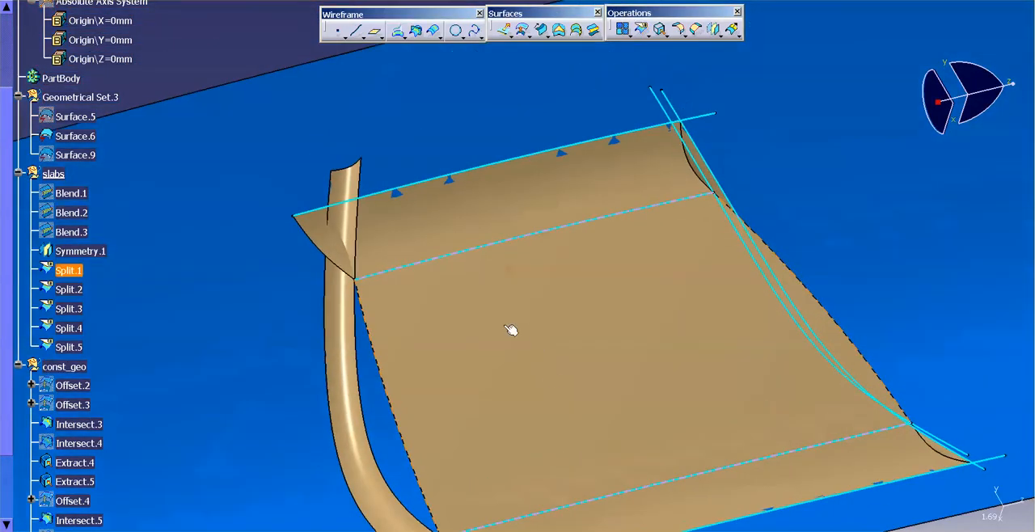
double_click(68, 270)
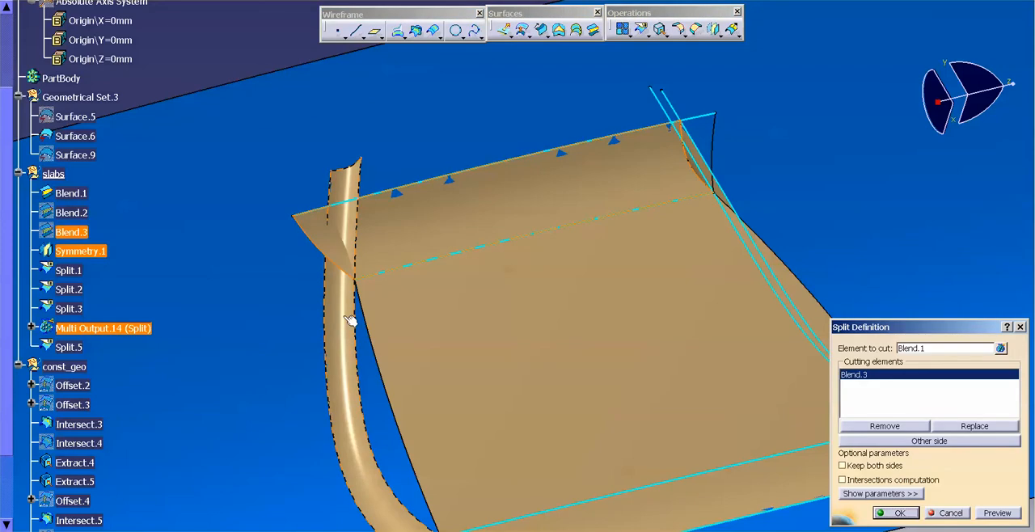
click(895, 513)
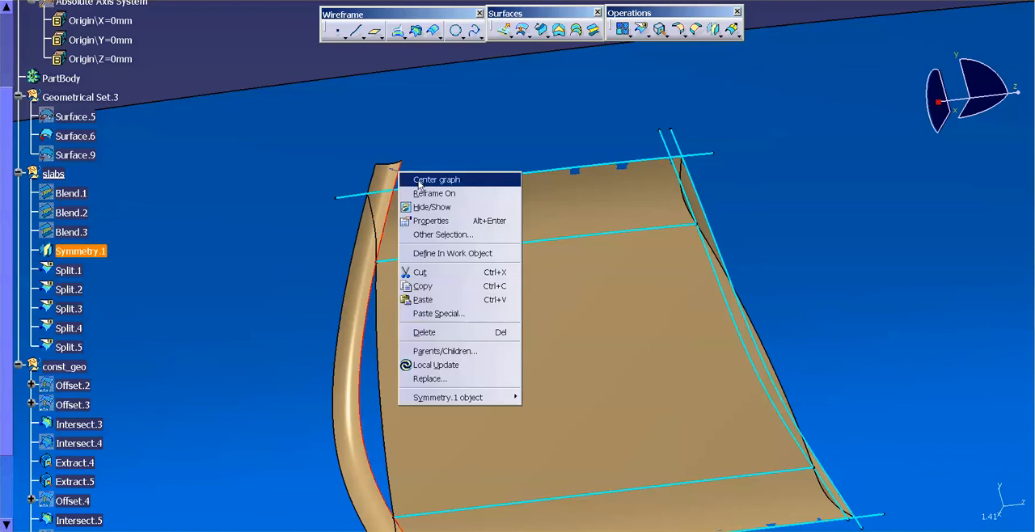
Step: Redefine Symmetry.1 to mirror the two trimmed surfaces into the full badge
click(435, 180)
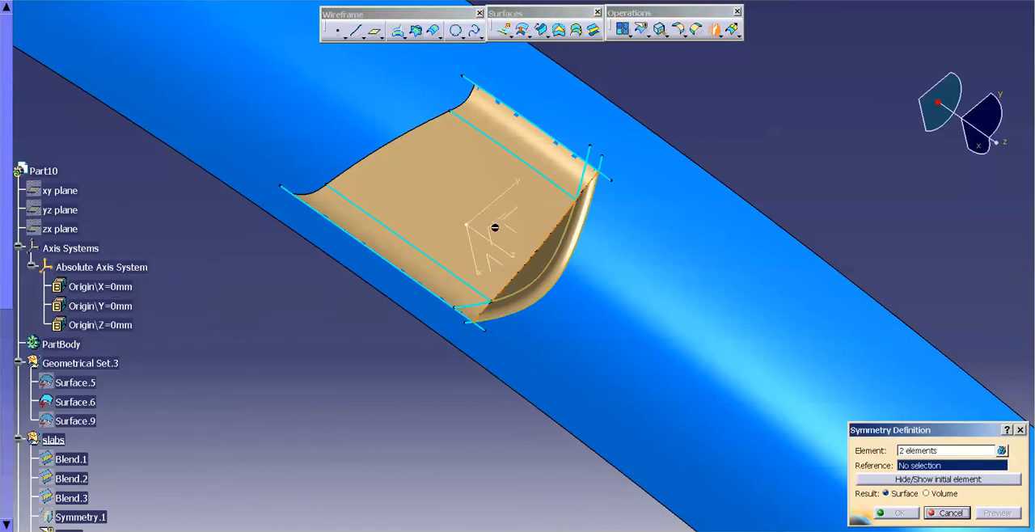
click(894, 512)
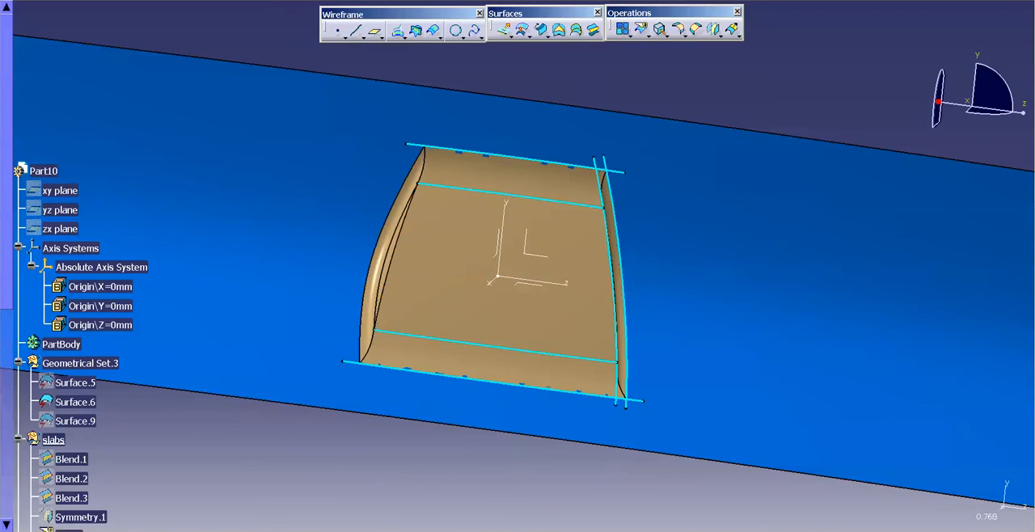
Step: Hide all construction curves and the Absolute Axis System
click(184, 64)
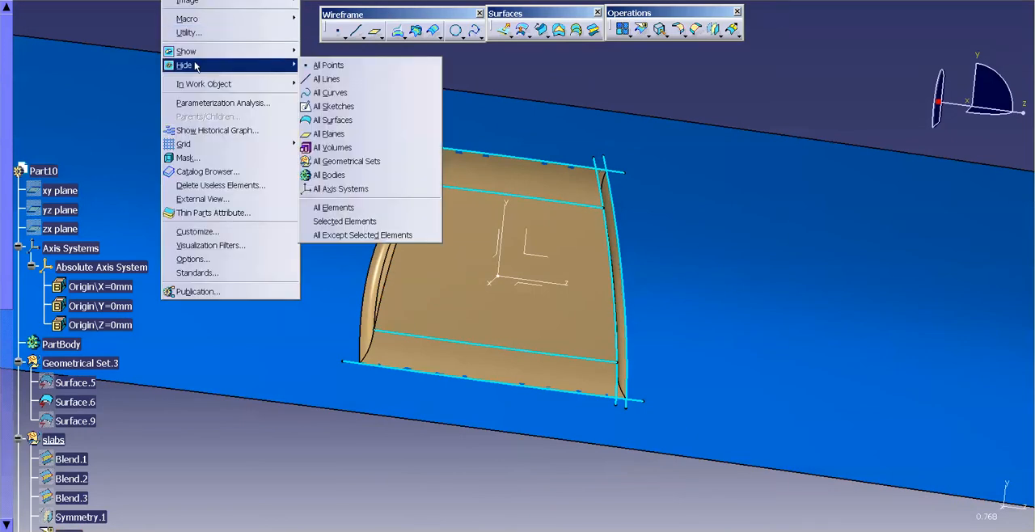
click(326, 92)
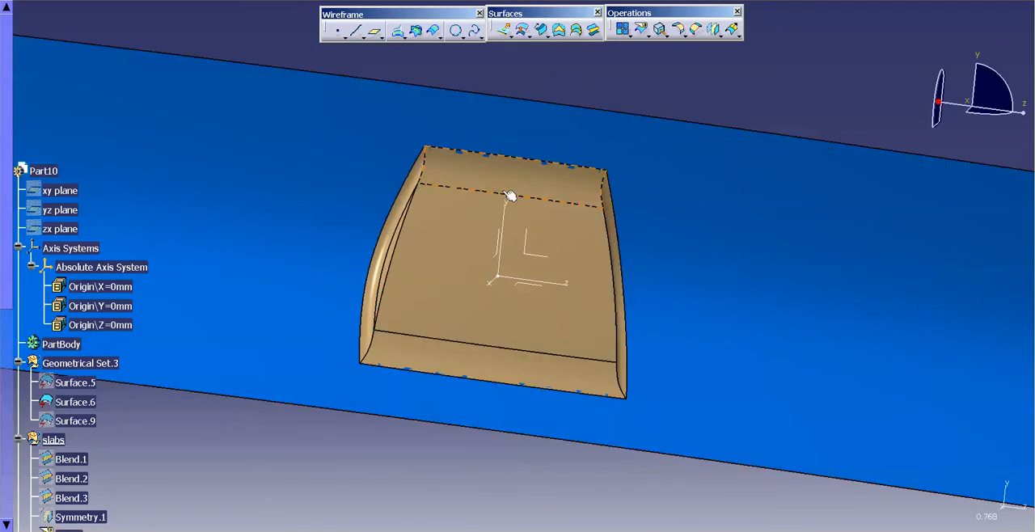
right_click(101, 267)
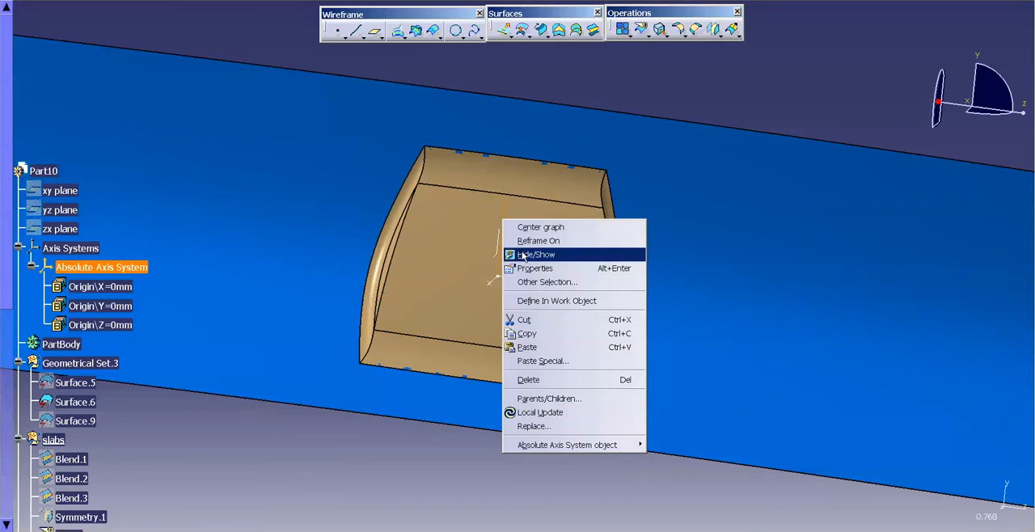
click(534, 254)
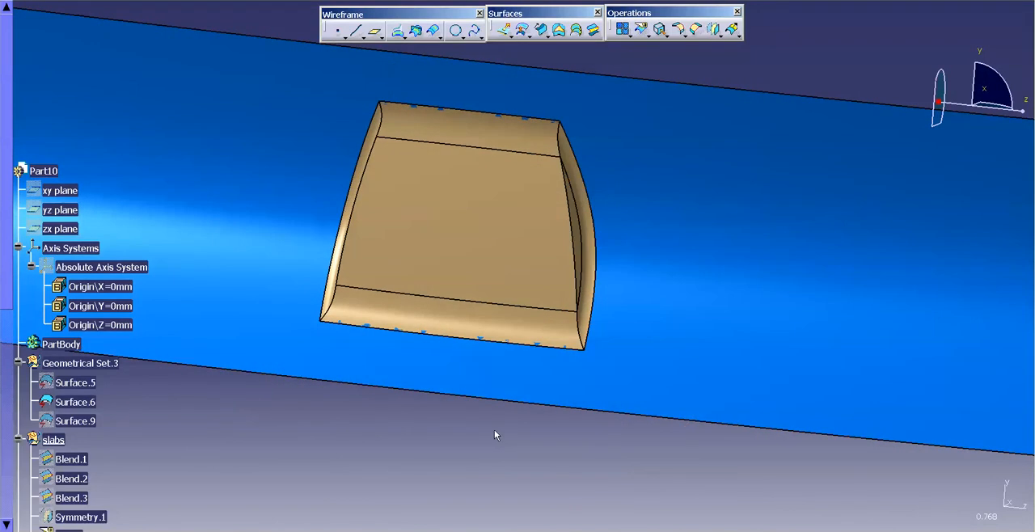
mouse_move(472, 430)
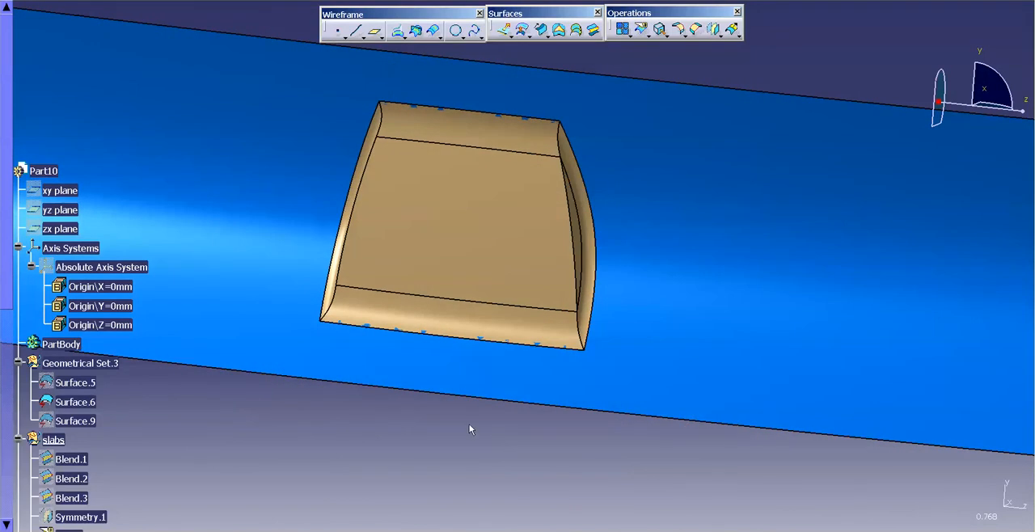
Step: Change the Offset.2 parameter from 4mm to 7mm and view the rebuilt badge
scroll(down, 3)
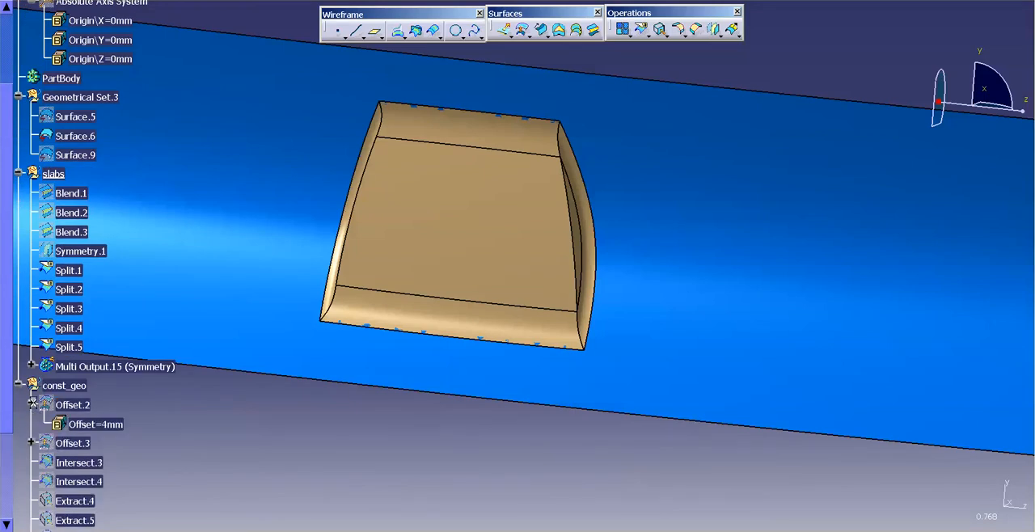
double_click(94, 423)
text(5)
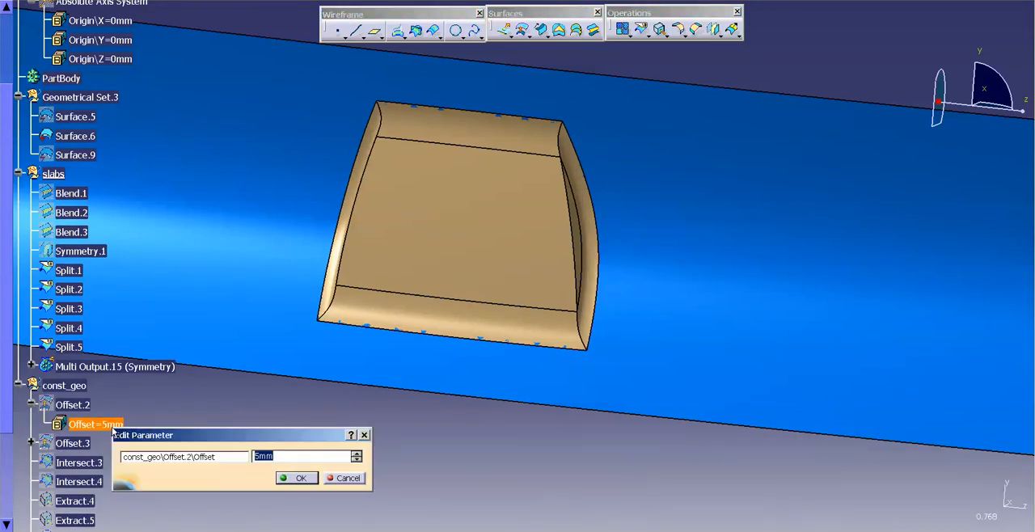
click(301, 479)
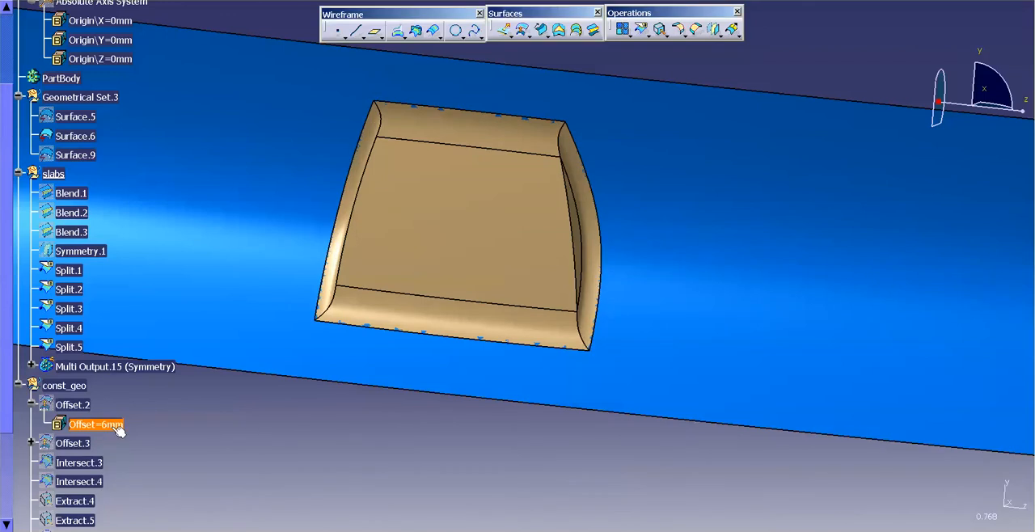
double_click(95, 424)
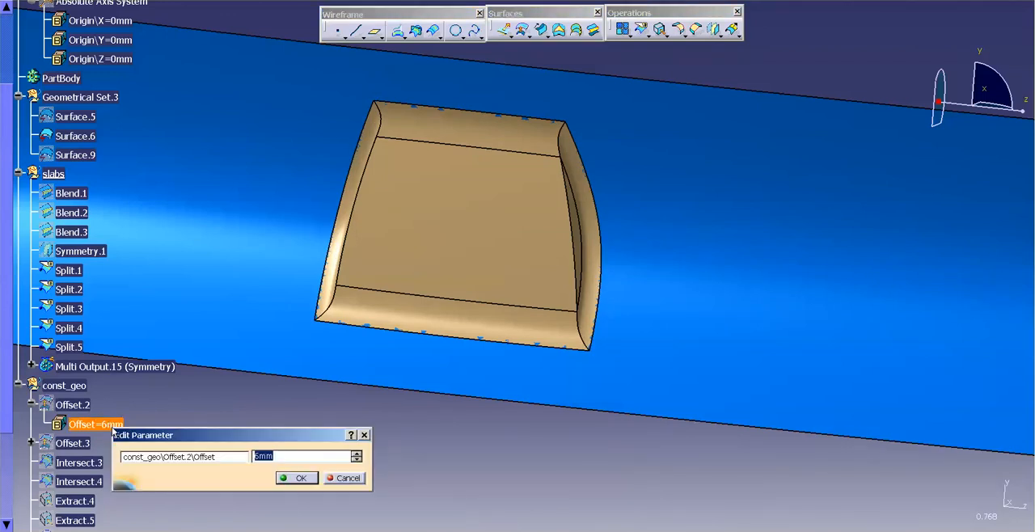
click(301, 479)
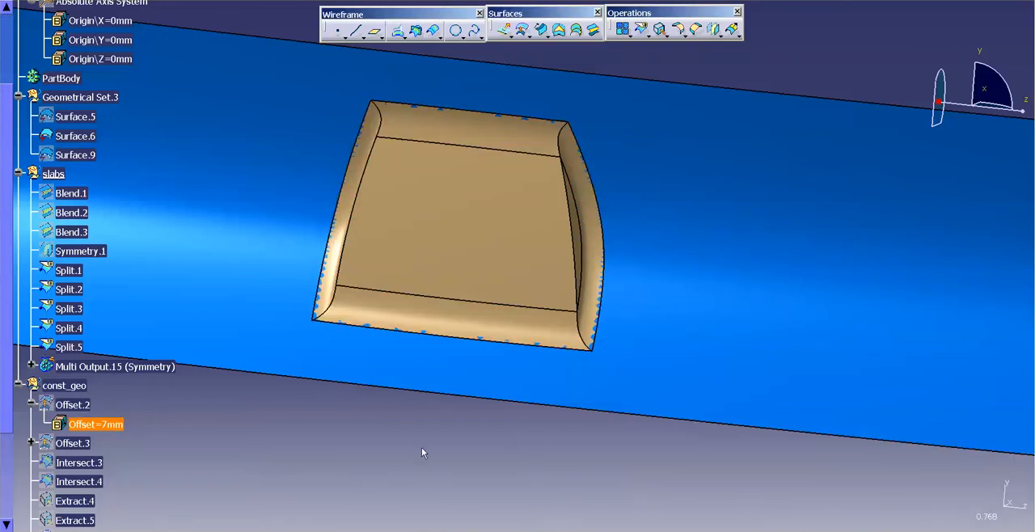
drag(421, 452, 475, 275)
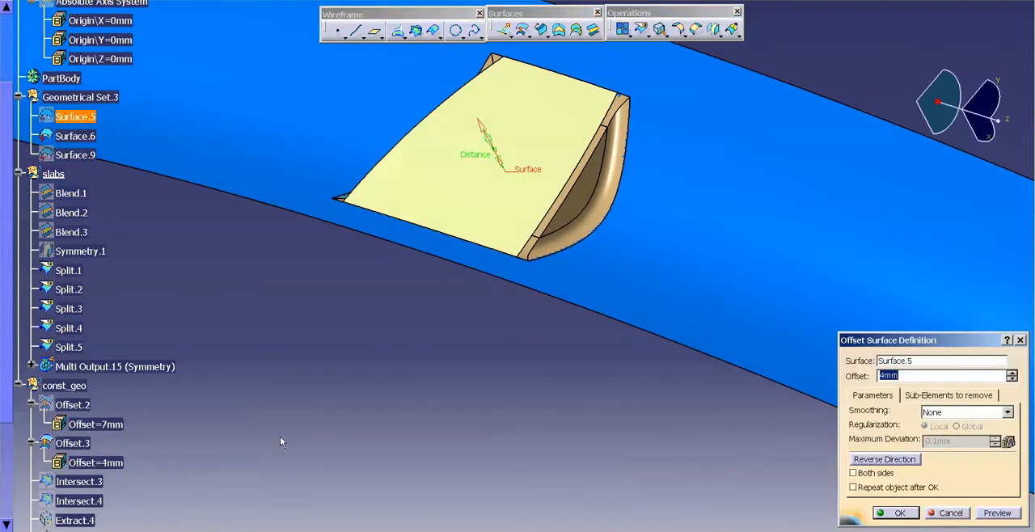
Step: Confirm Offset.3's definition, dismiss the warnings, then set its parameter to 5mm
click(899, 512)
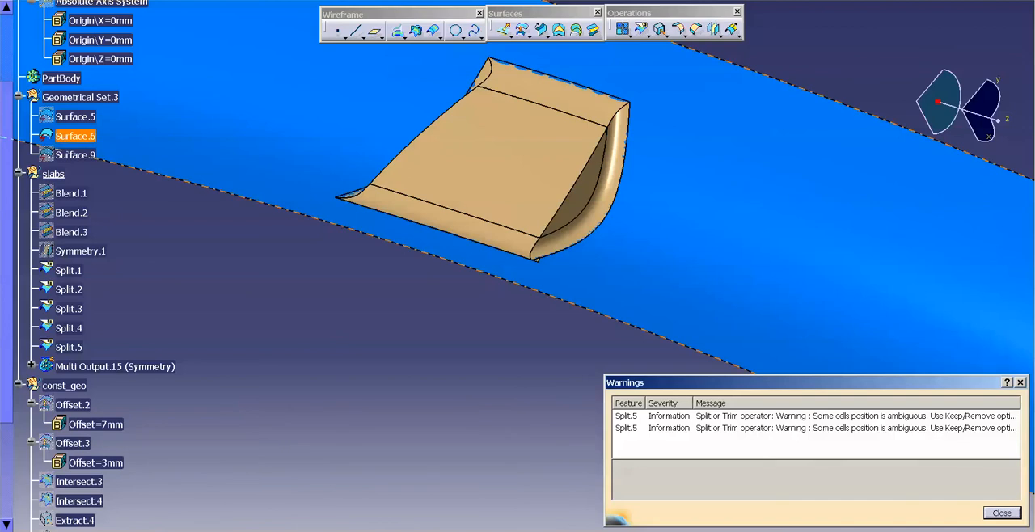
click(1002, 512)
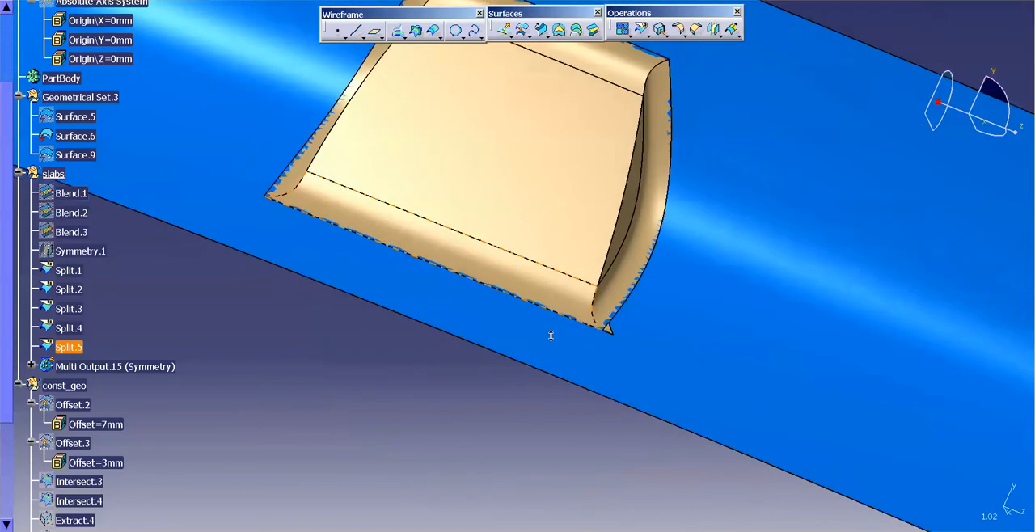
drag(549, 337, 450, 404)
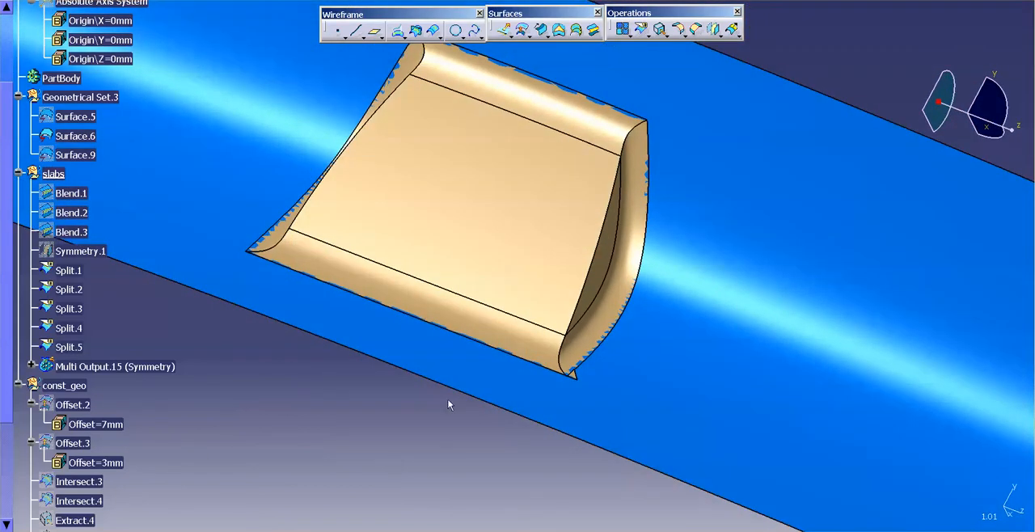
mouse_move(95, 449)
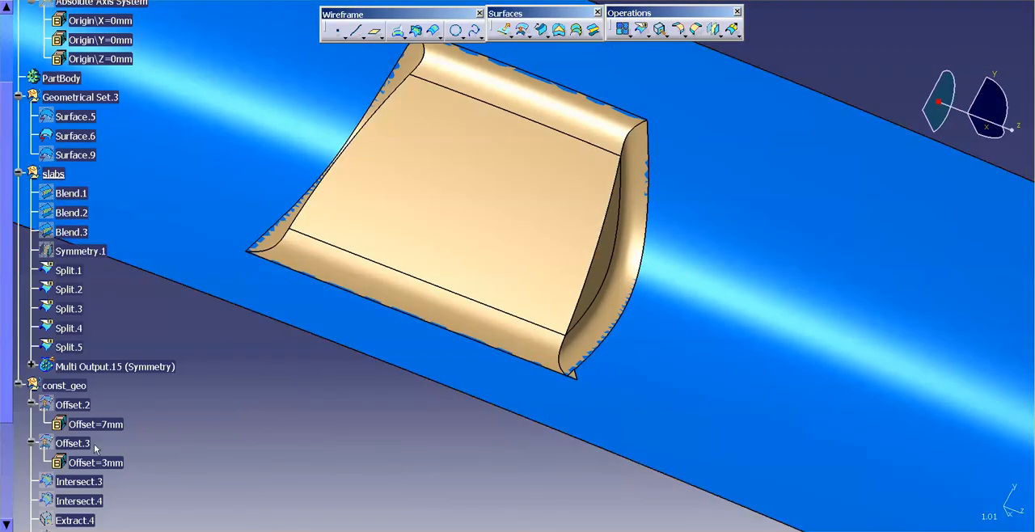
double_click(95, 462)
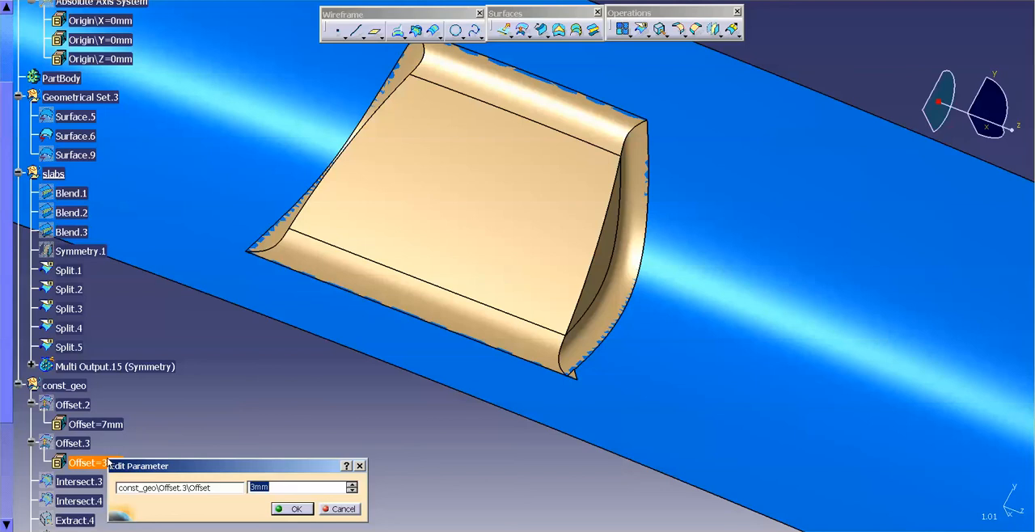
click(296, 507)
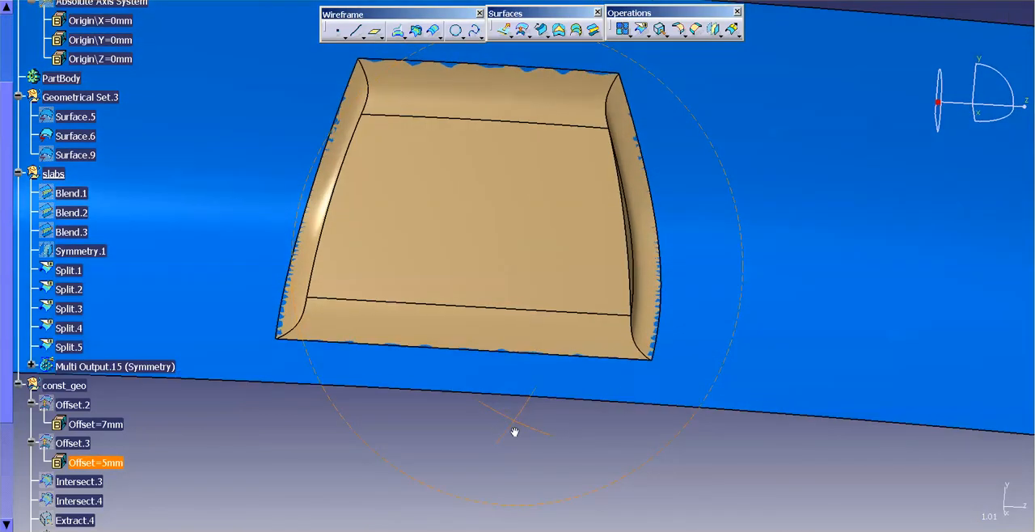
drag(515, 433, 485, 436)
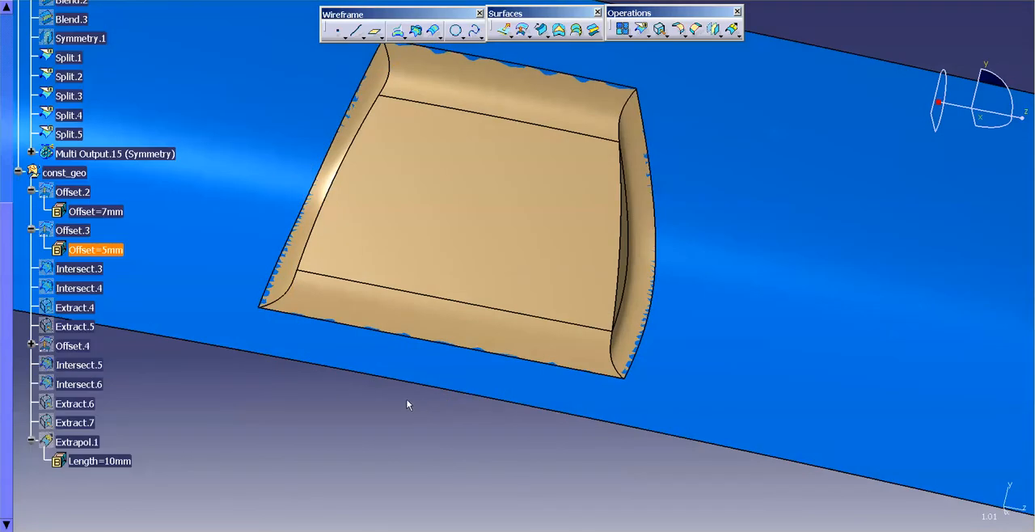
Step: Set the Offset.4 parameter to 6mm and inspect the rebuilt badge
click(114, 153)
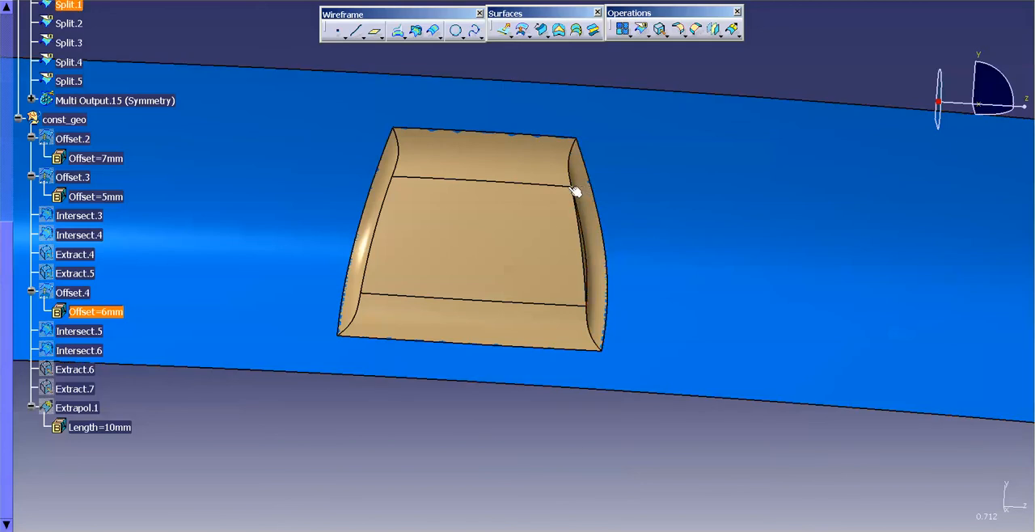
drag(574, 192, 453, 365)
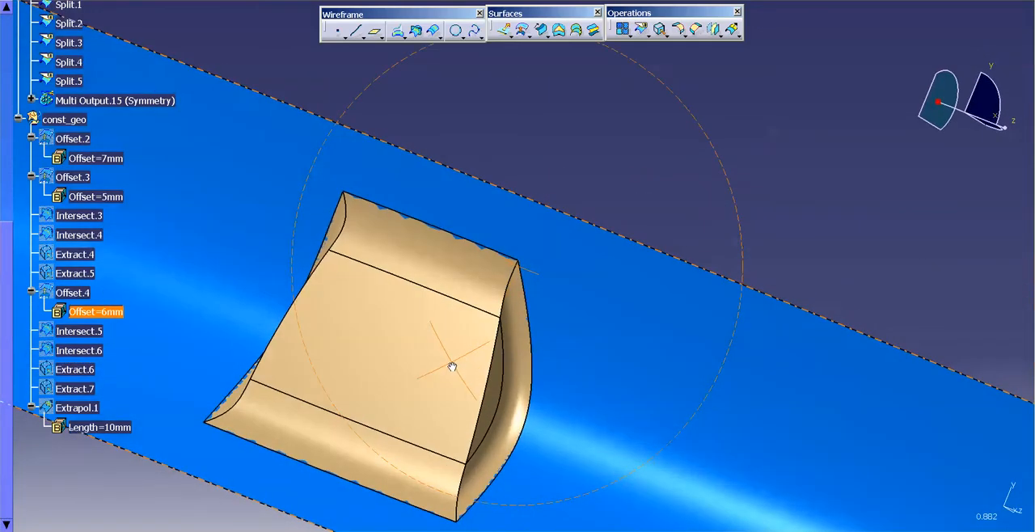